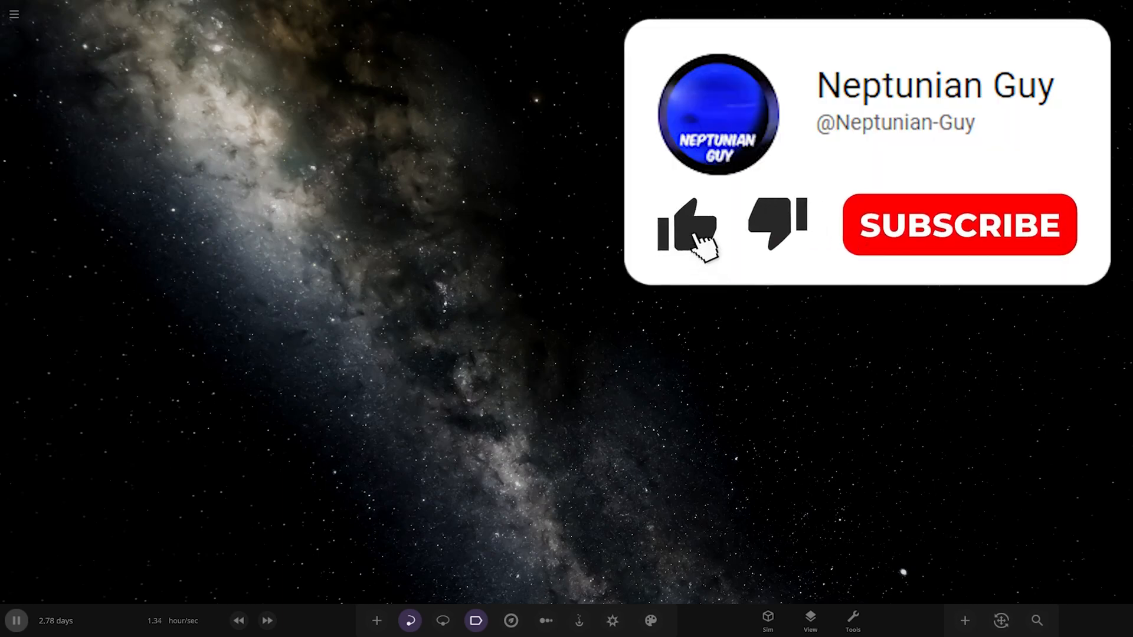
# Load the 'Worlds Under Two Suns' simulation from the Workshop's Subscribed list.
pyautogui.click(684, 224)
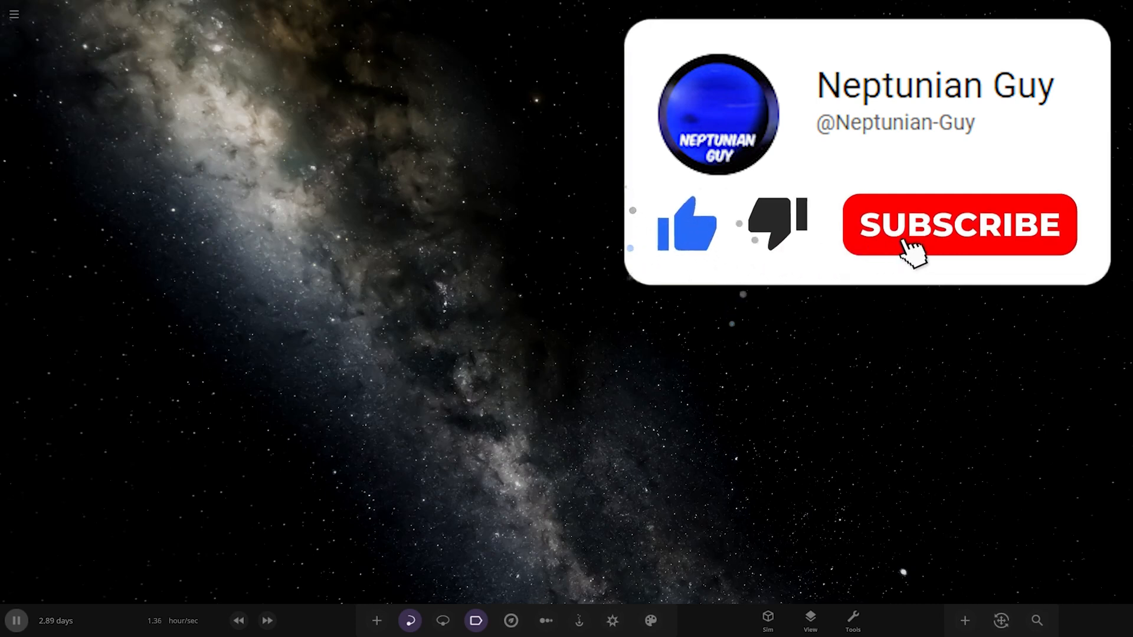
pyautogui.click(958, 224)
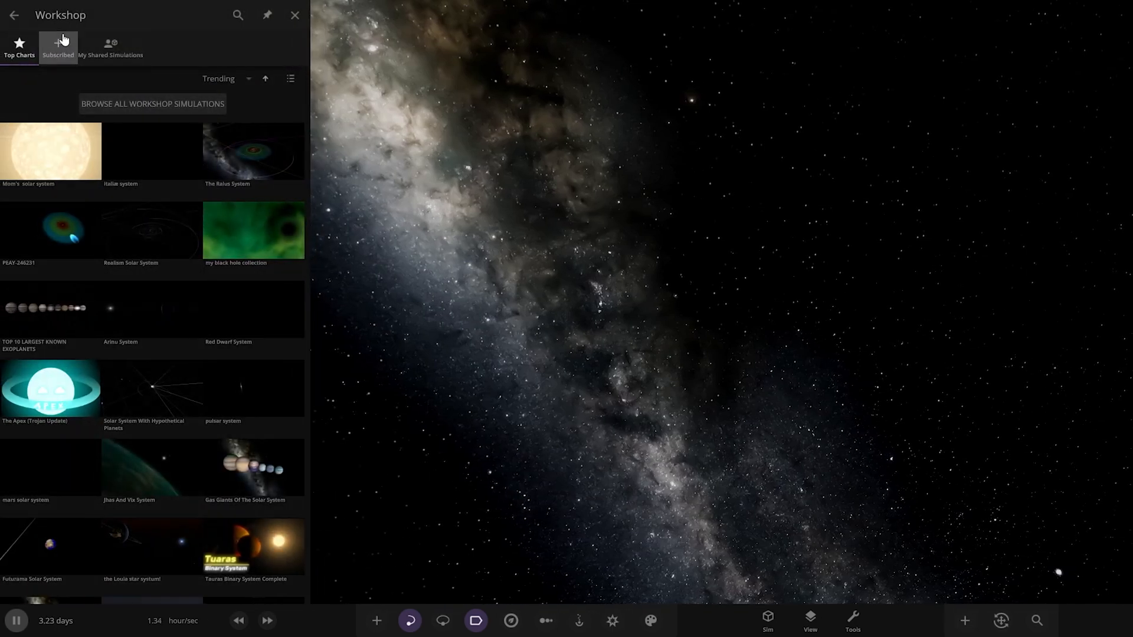
pyautogui.click(58, 47)
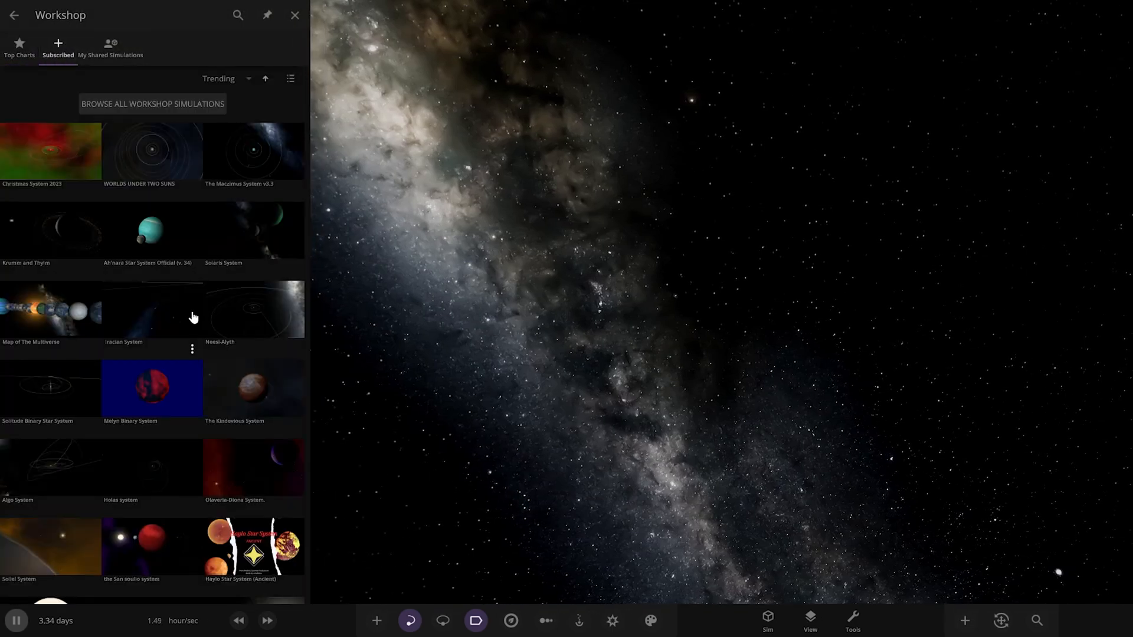
pyautogui.click(295, 14)
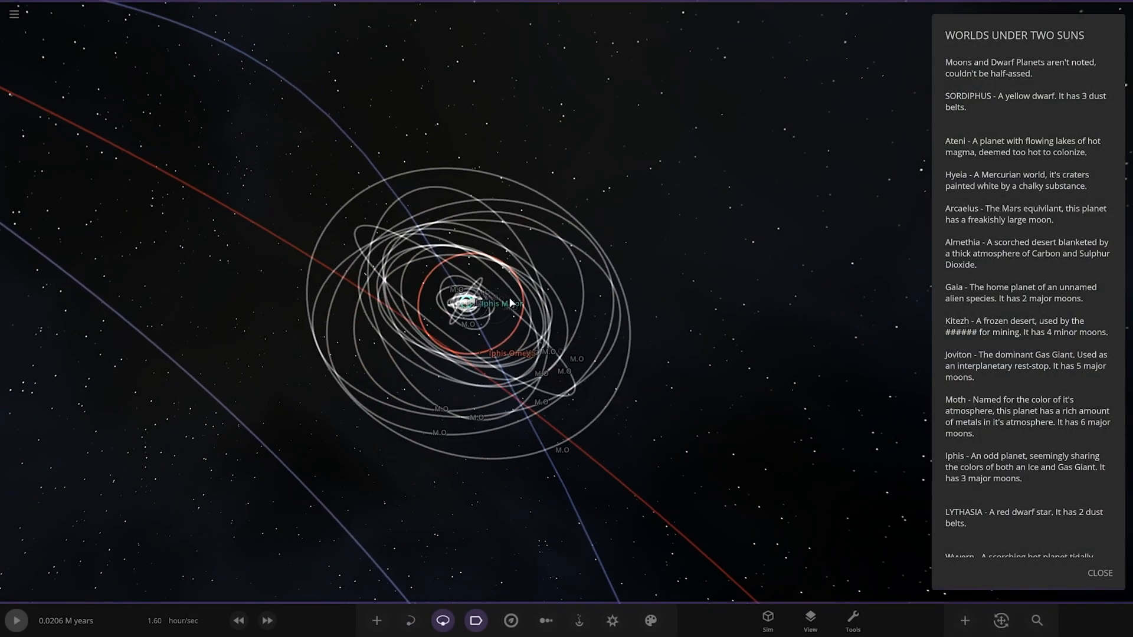
# Scroll through the Worlds Under Two Suns description before focusing on Sordiphus.
pyautogui.scroll(-3)
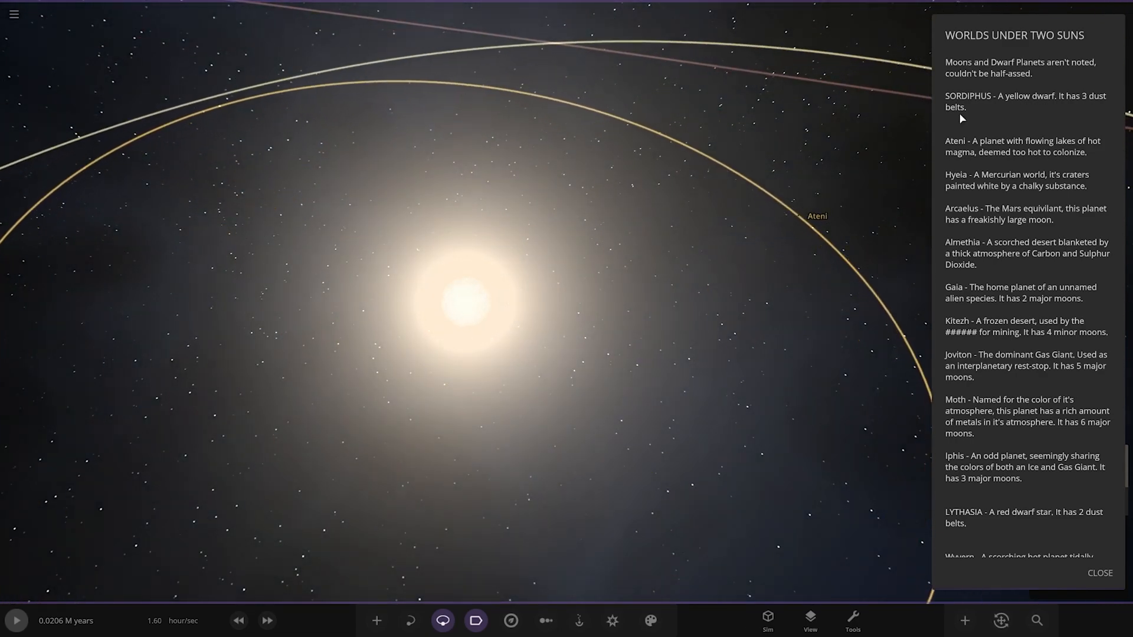
pyautogui.moveTo(1025, 105)
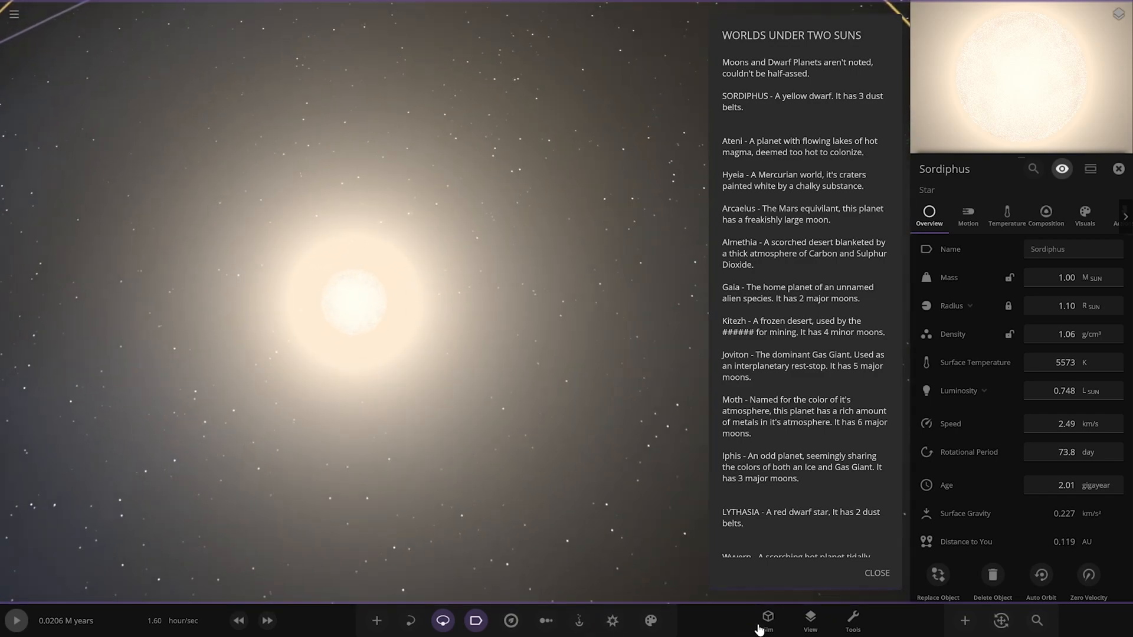
# Lower the Glows setting in View from 250% to about 165% to shrink Sordiphus's halo.
pyautogui.click(810, 620)
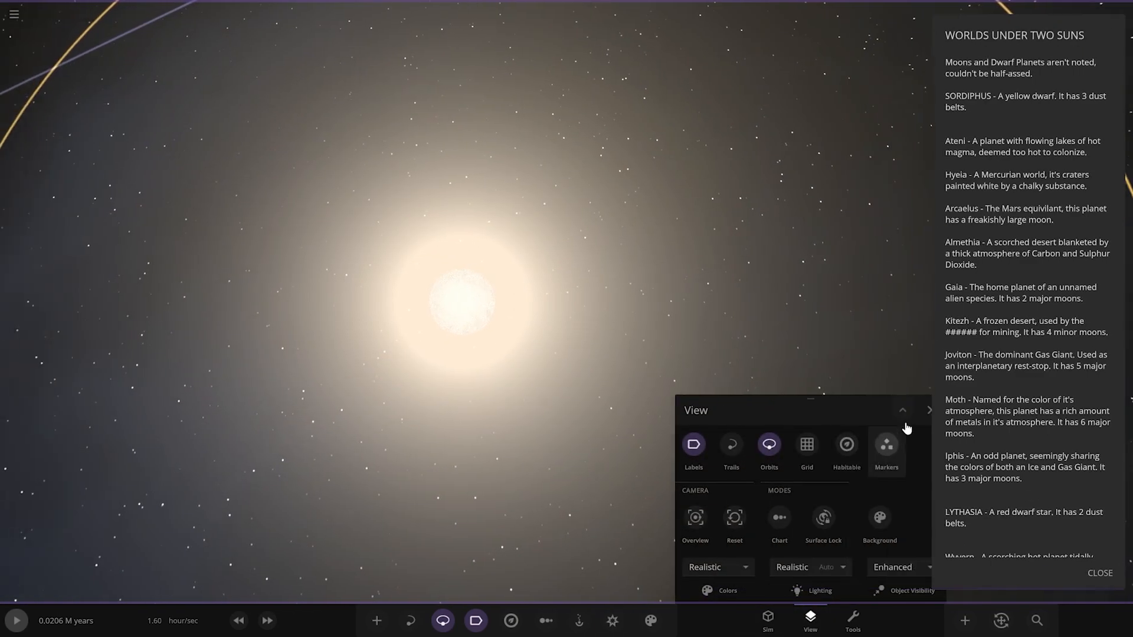
pyautogui.click(902, 409)
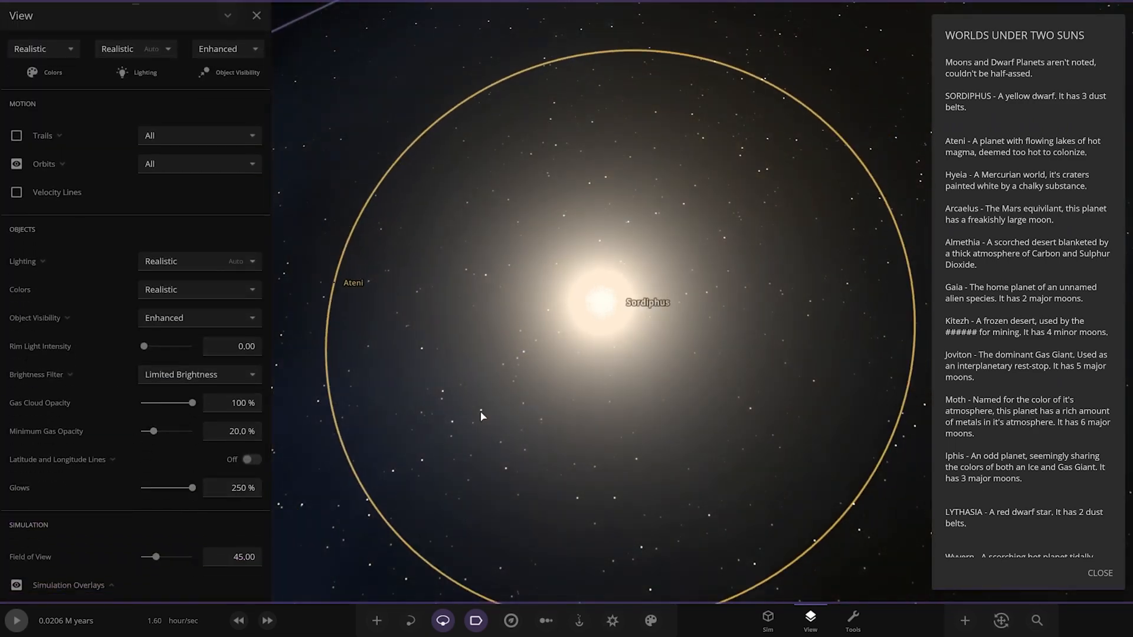
pyautogui.moveTo(192, 487); pyautogui.dragTo(178, 567)
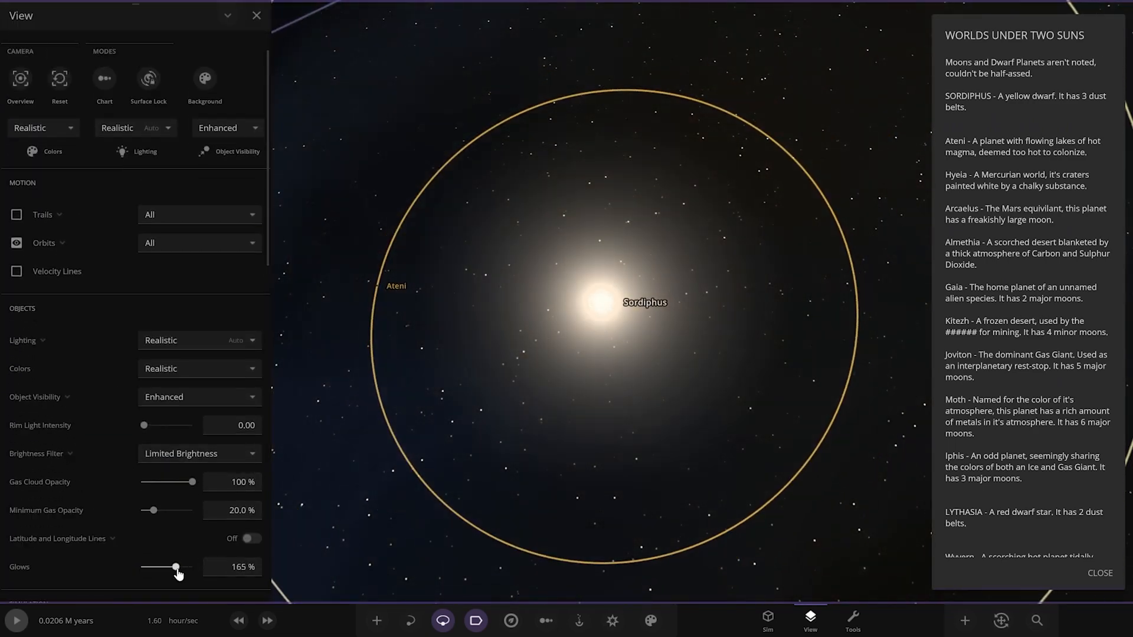
pyautogui.moveTo(178, 568); pyautogui.dragTo(161, 568)
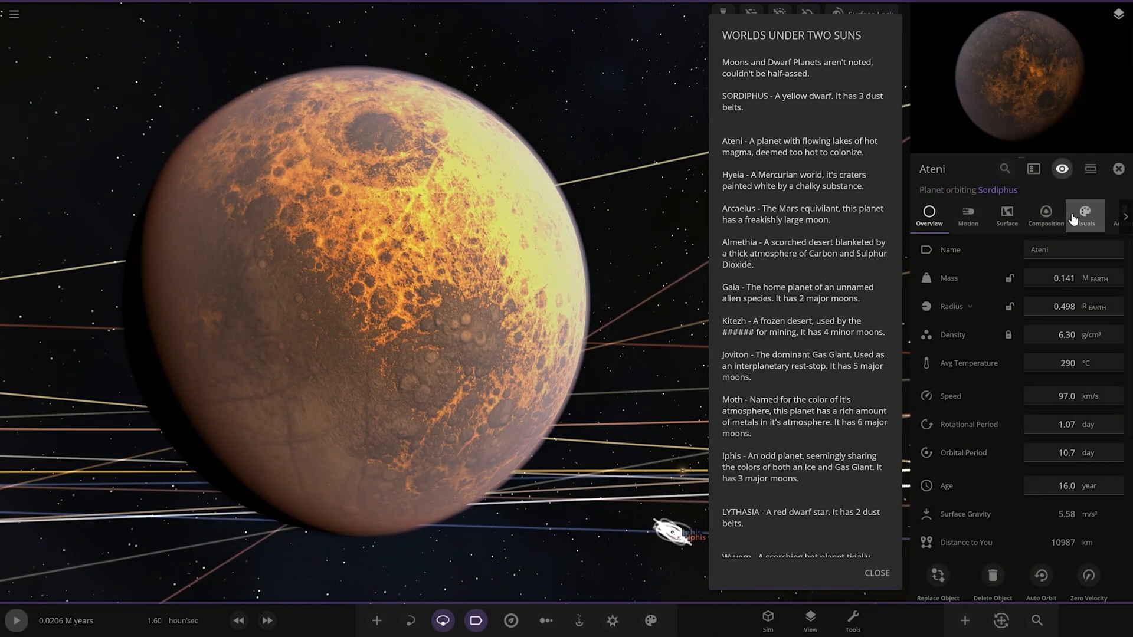
# Browse Ateni's Visuals layer settings, then return to its Overview properties.
pyautogui.click(1085, 216)
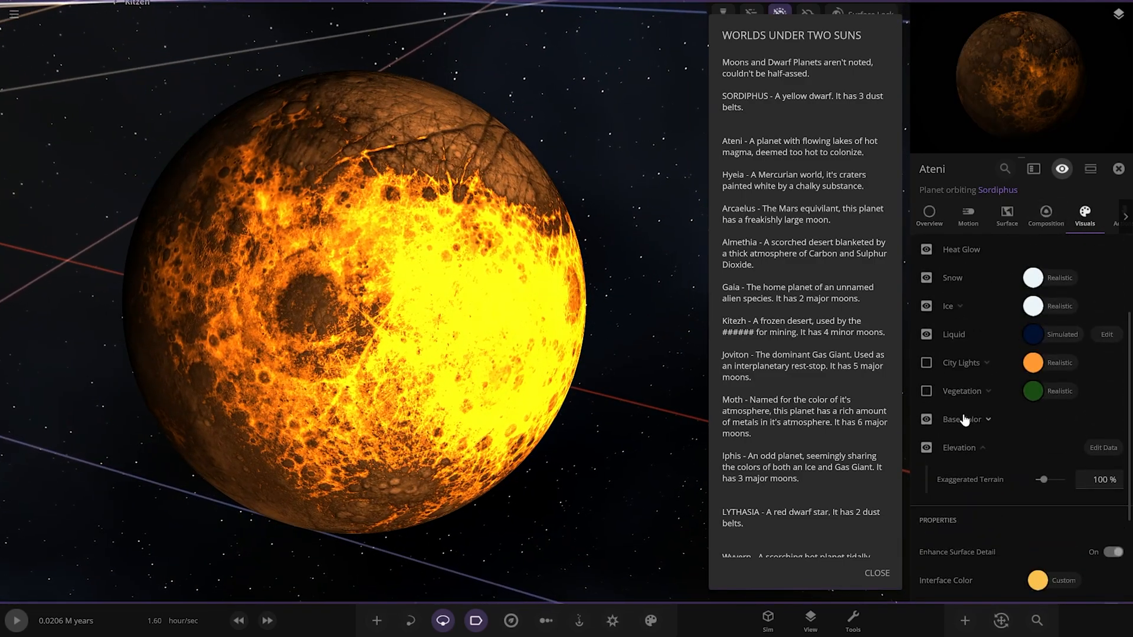
pyautogui.click(928, 215)
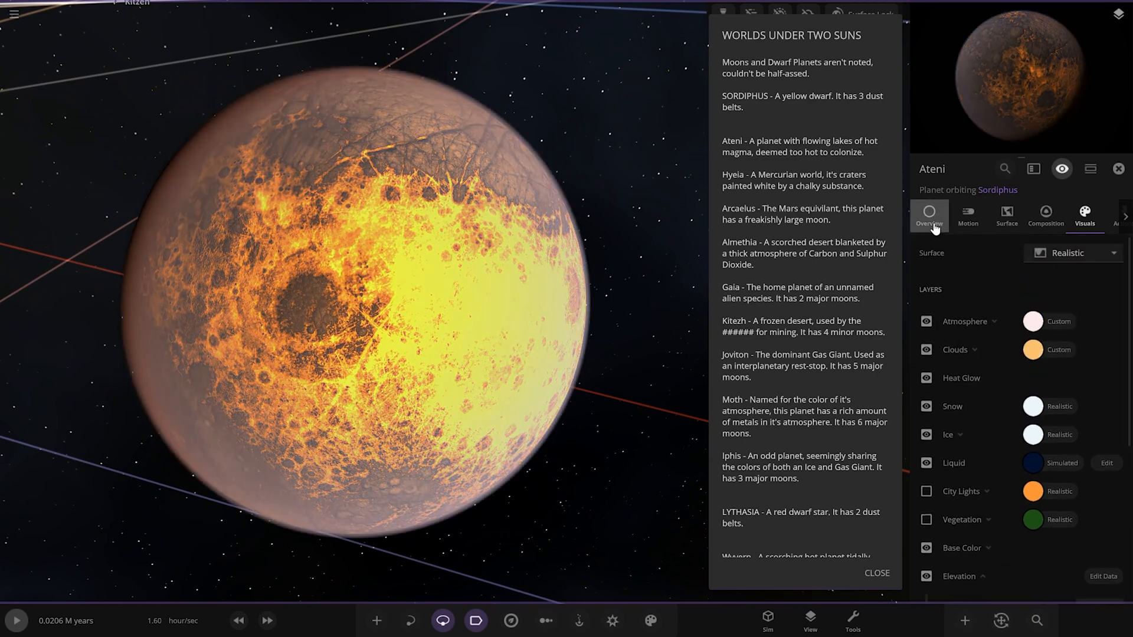
pyautogui.click(929, 217)
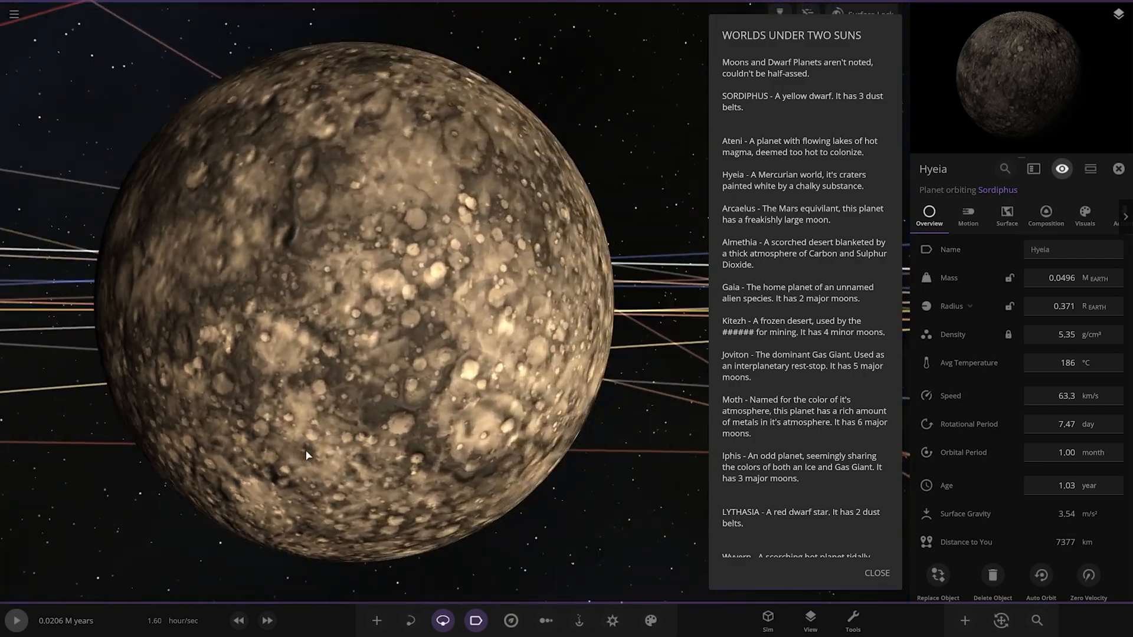
# Zoom out from Hyeia and select Arcaelus to view it and its moon Desorah.
pyautogui.scroll(-3)
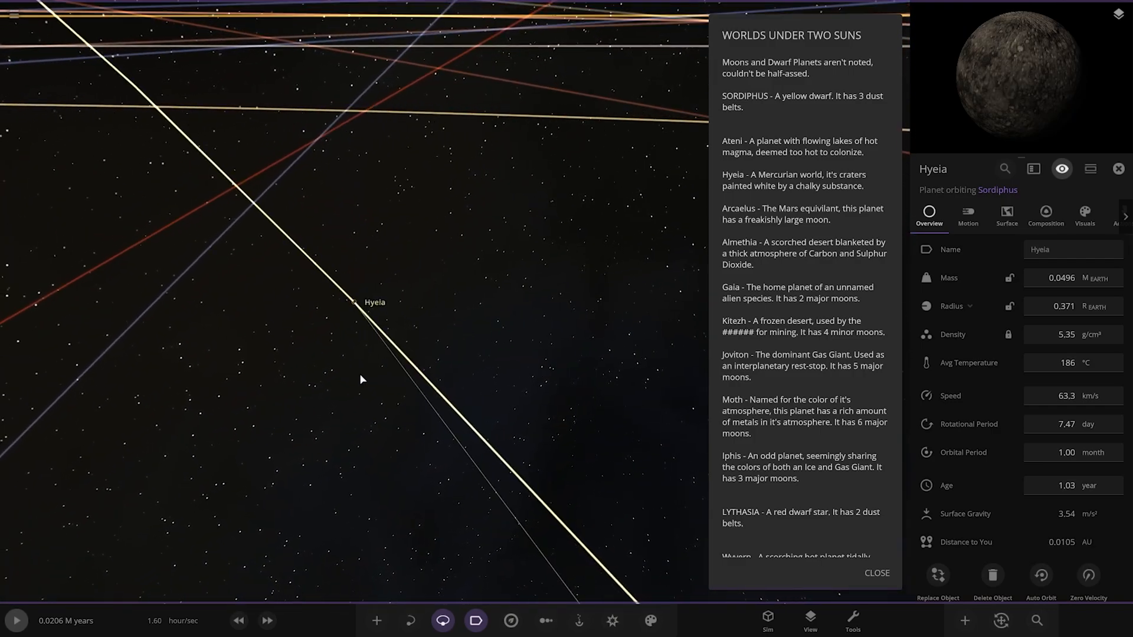
pyautogui.scroll(-3)
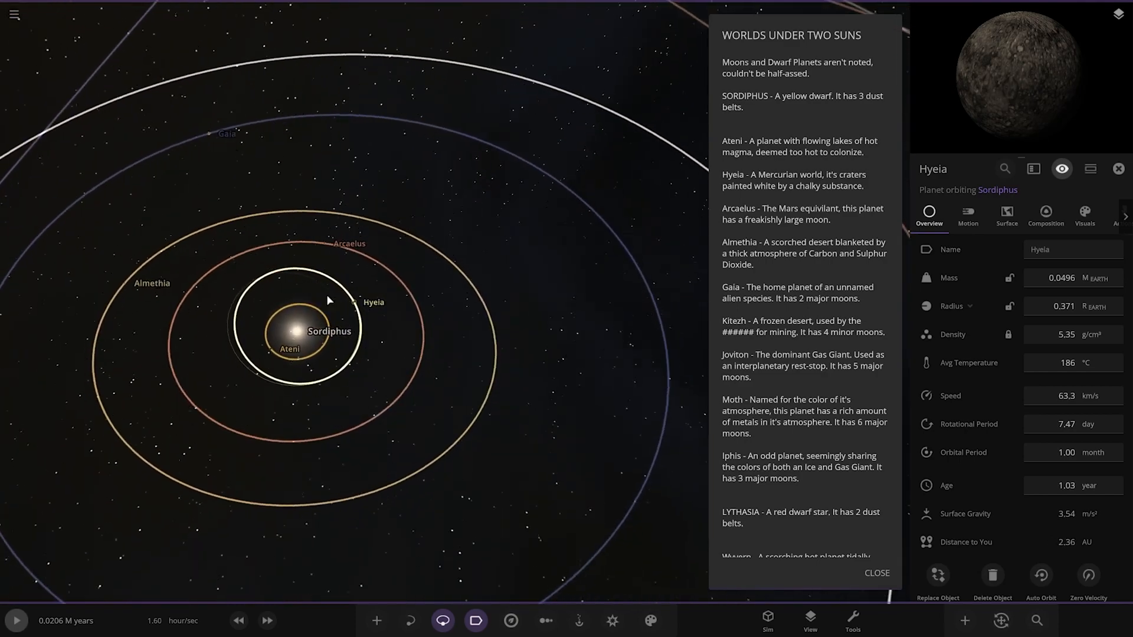
pyautogui.click(350, 289)
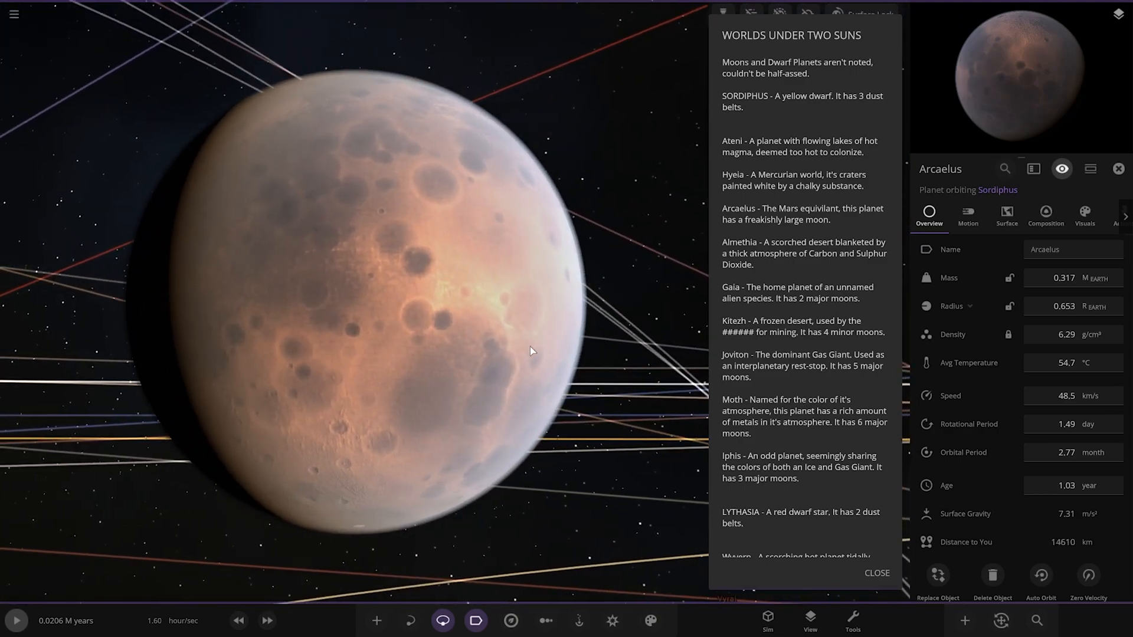
pyautogui.scroll(-3)
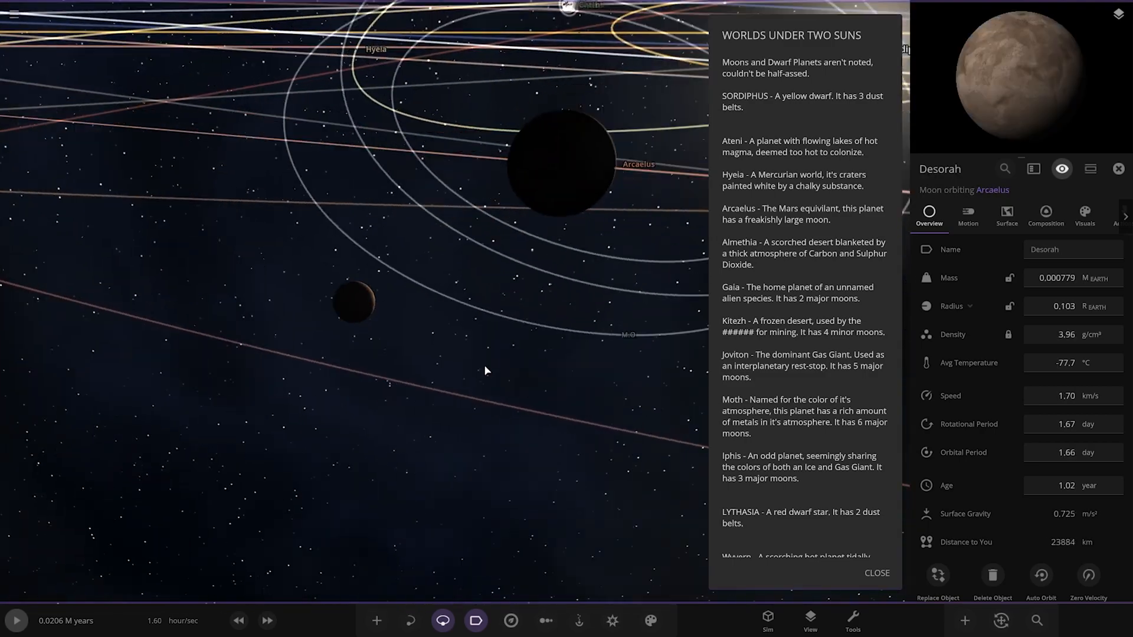
pyautogui.scroll(-3)
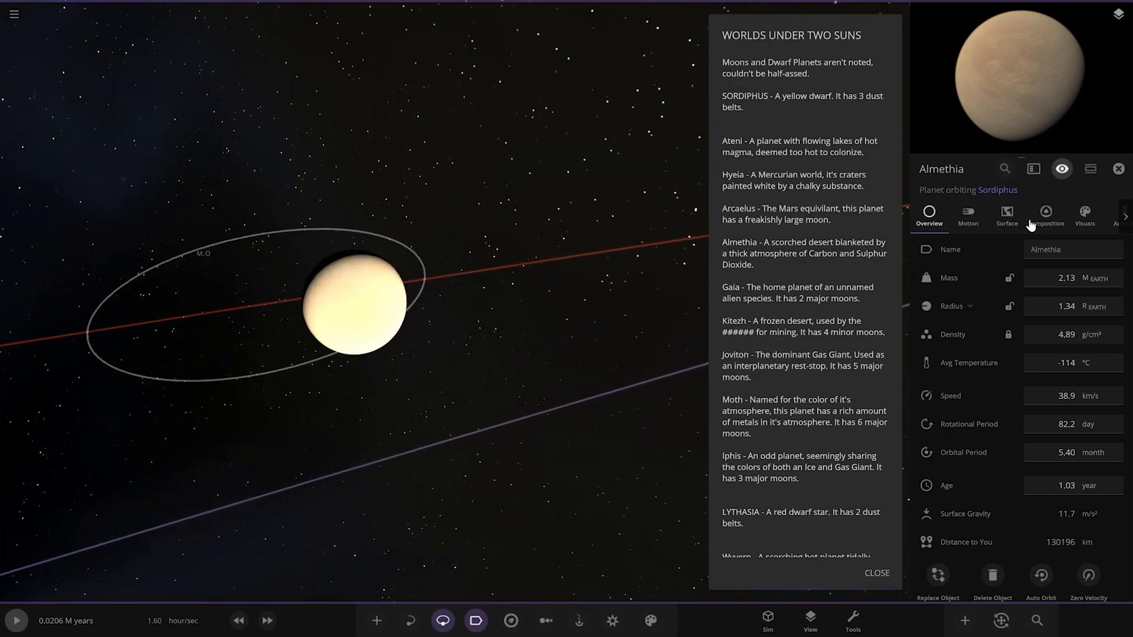
# Inspect Gaia's visual layers and interior composition details.
pyautogui.click(1083, 215)
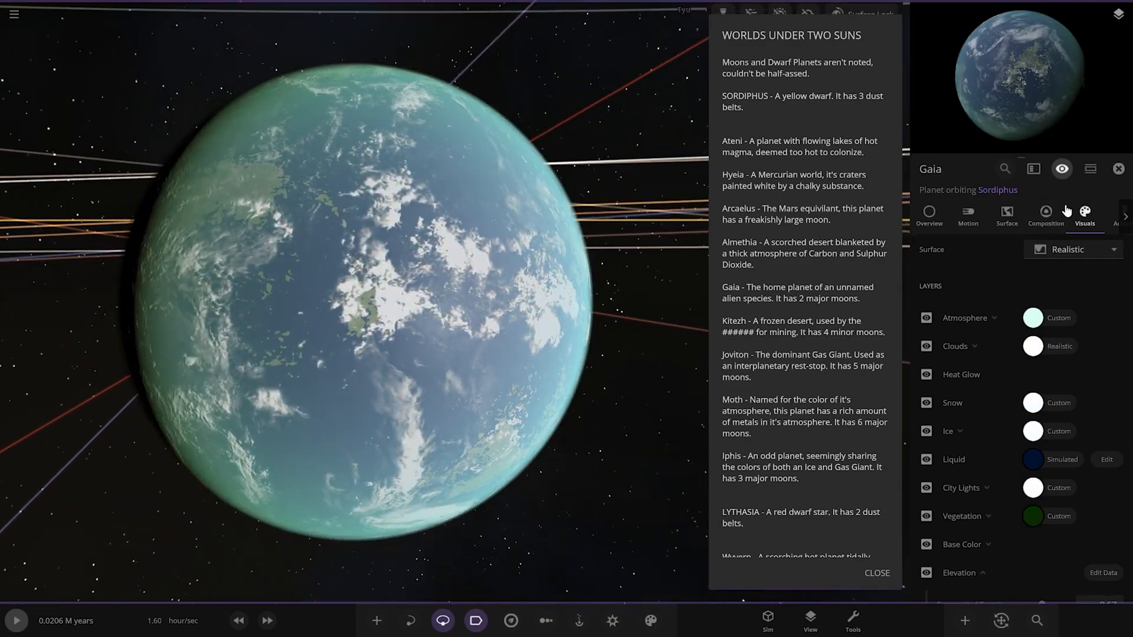
pyautogui.click(1044, 214)
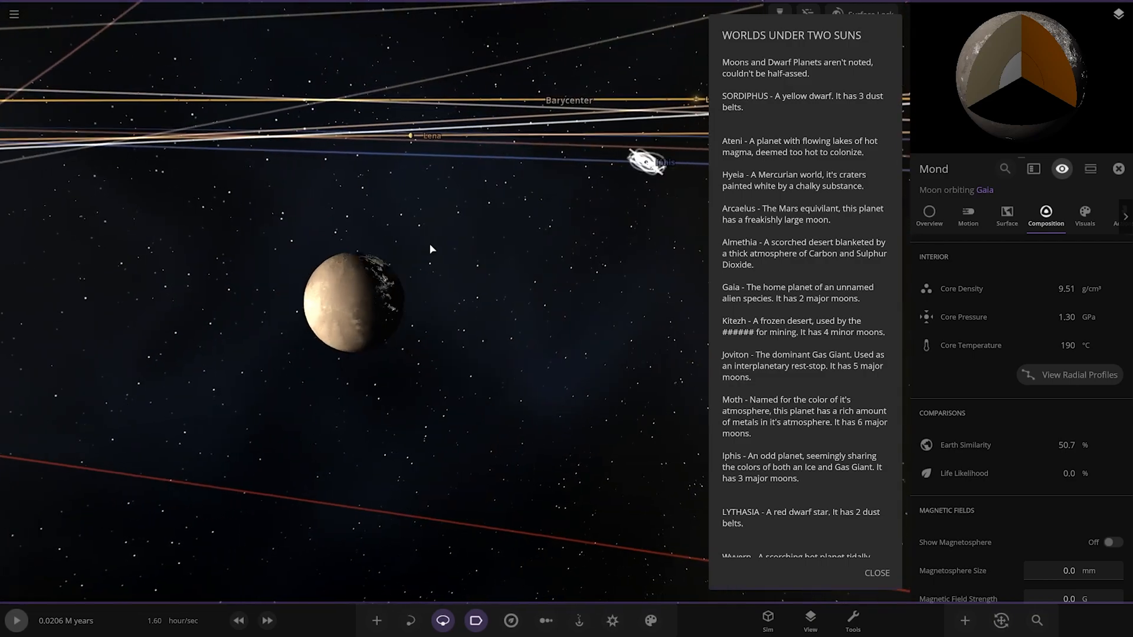
# Select Gaia's other moon Lena to show its interior composition.
pyautogui.click(397, 210)
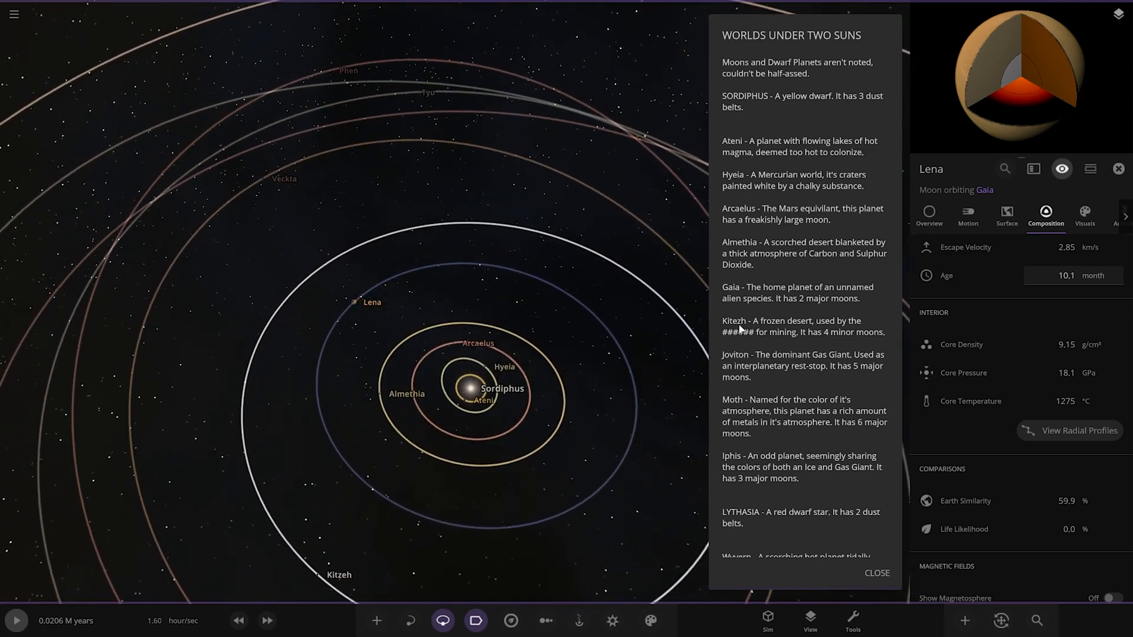
# Fly to Kitzeh and select its small moon Marie to show its properties.
pyautogui.scroll(-3)
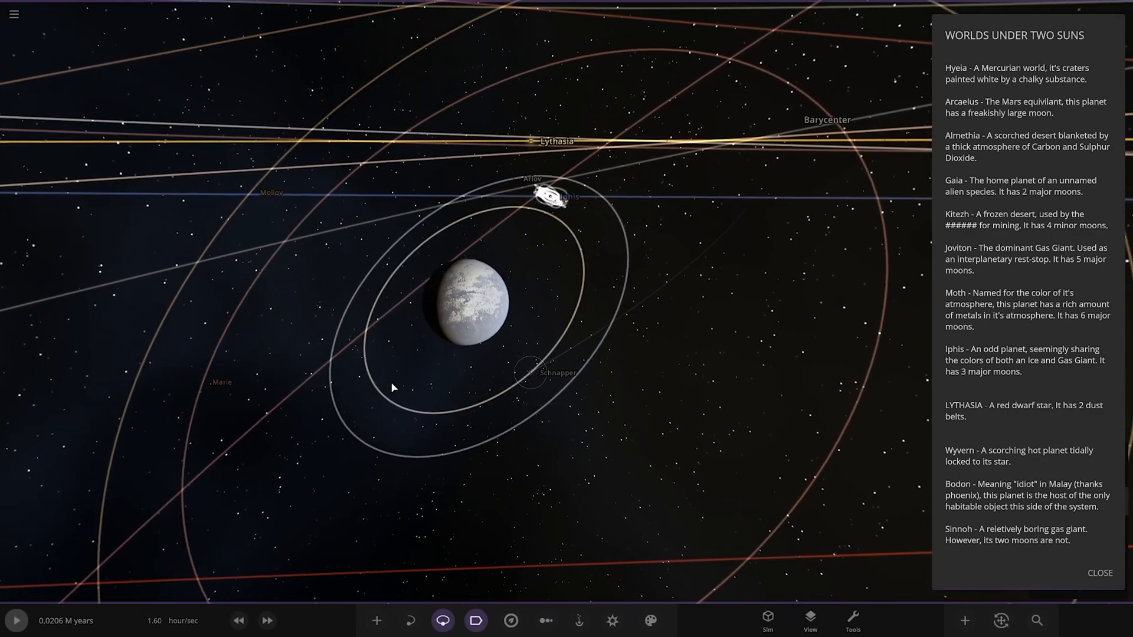
pyautogui.click(557, 372)
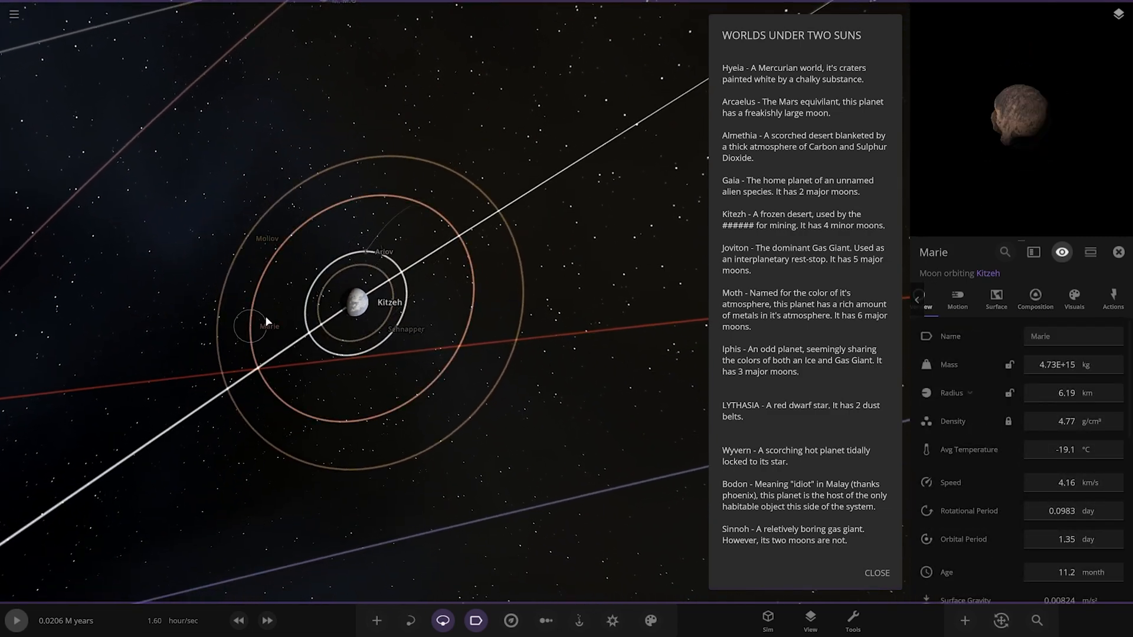
pyautogui.click(254, 239)
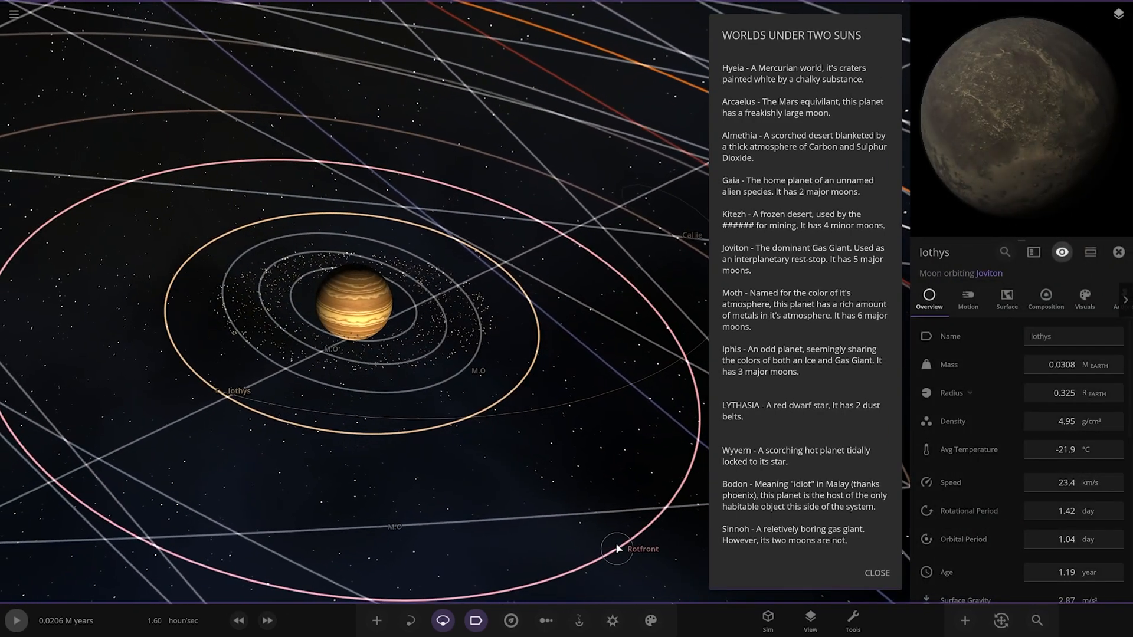
# Select Moth's moons Rotfront, Caelus and others in turn, ending on Mishani's overview.
pyautogui.click(616, 548)
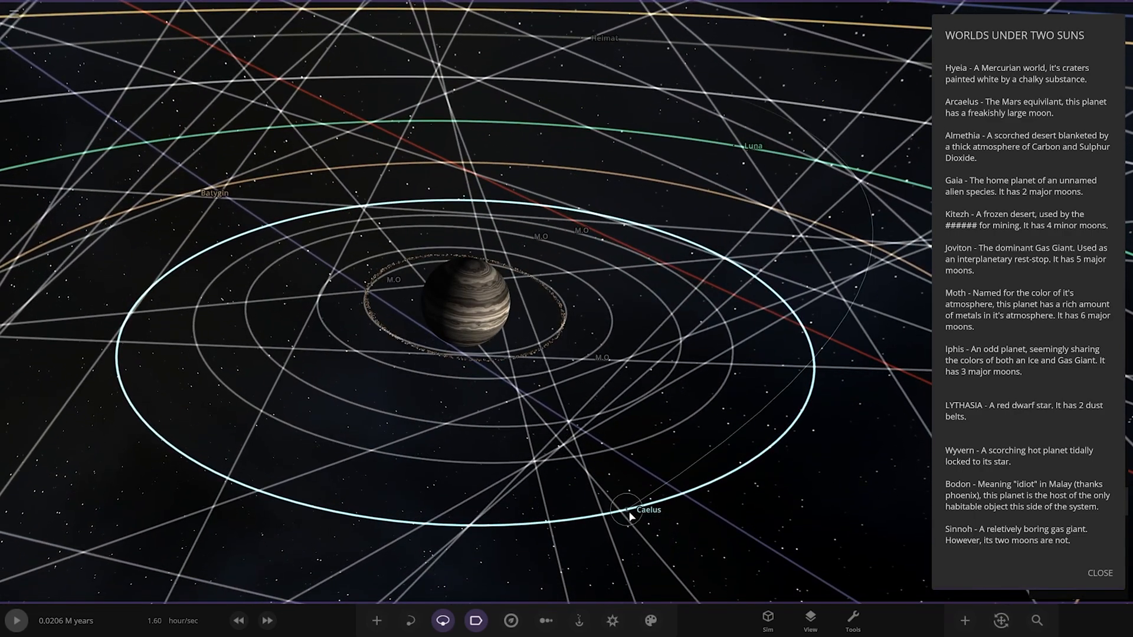
pyautogui.click(629, 514)
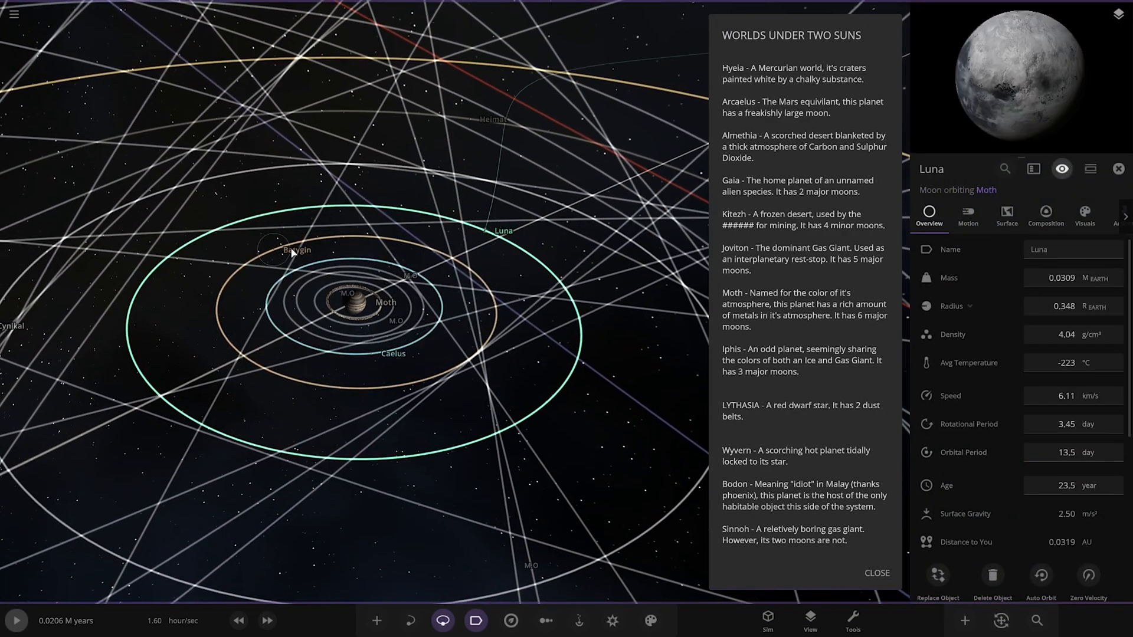
pyautogui.click(352, 301)
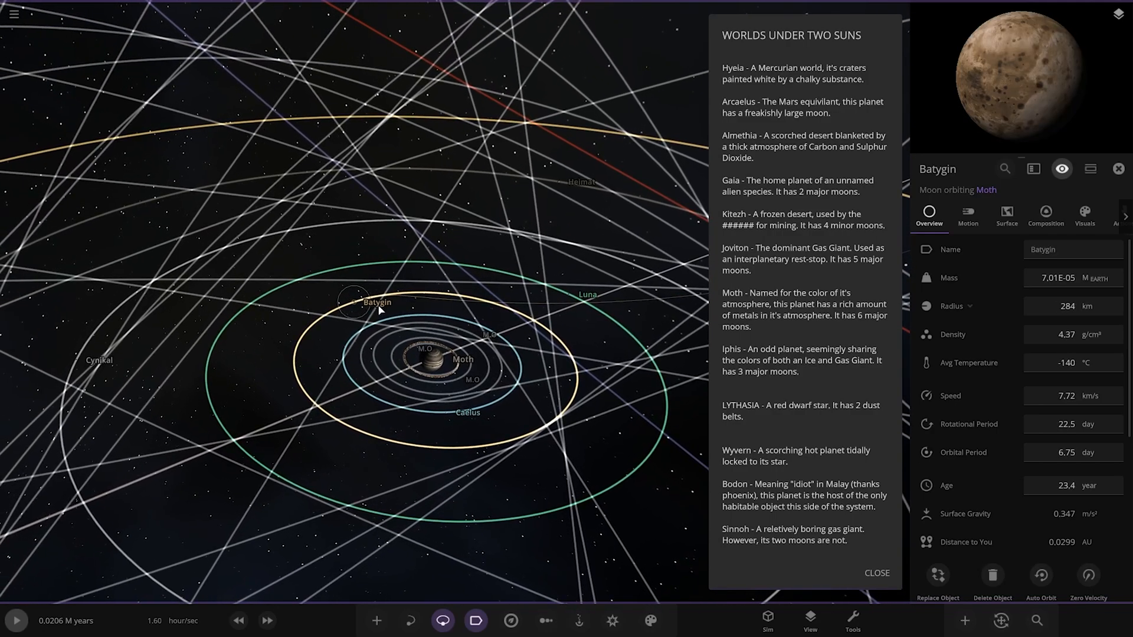
pyautogui.scroll(-3)
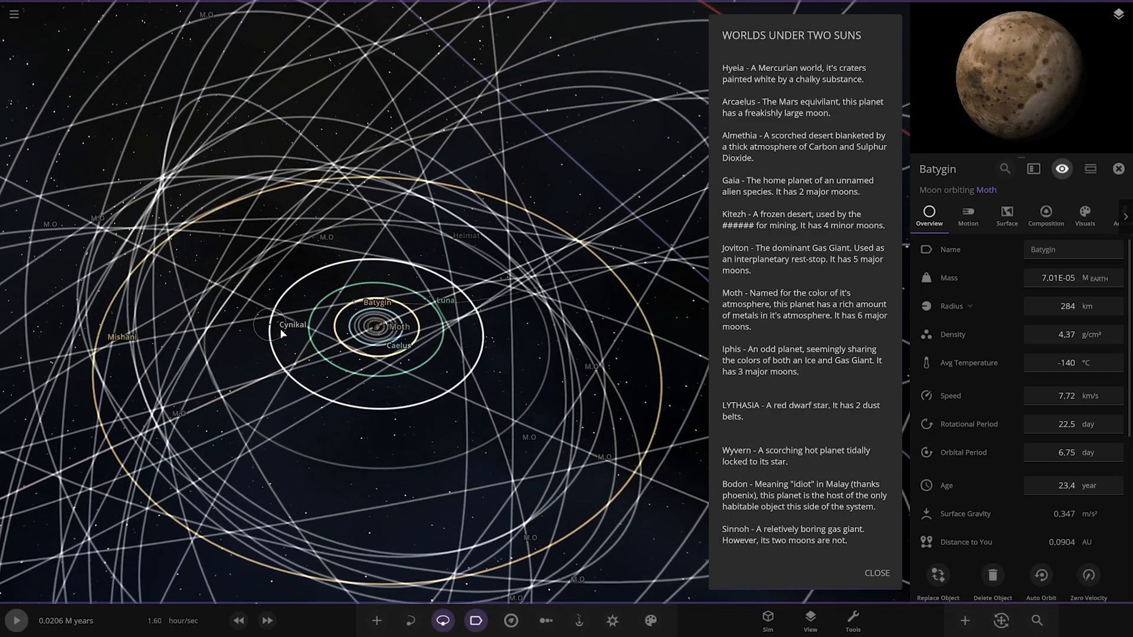
pyautogui.click(293, 324)
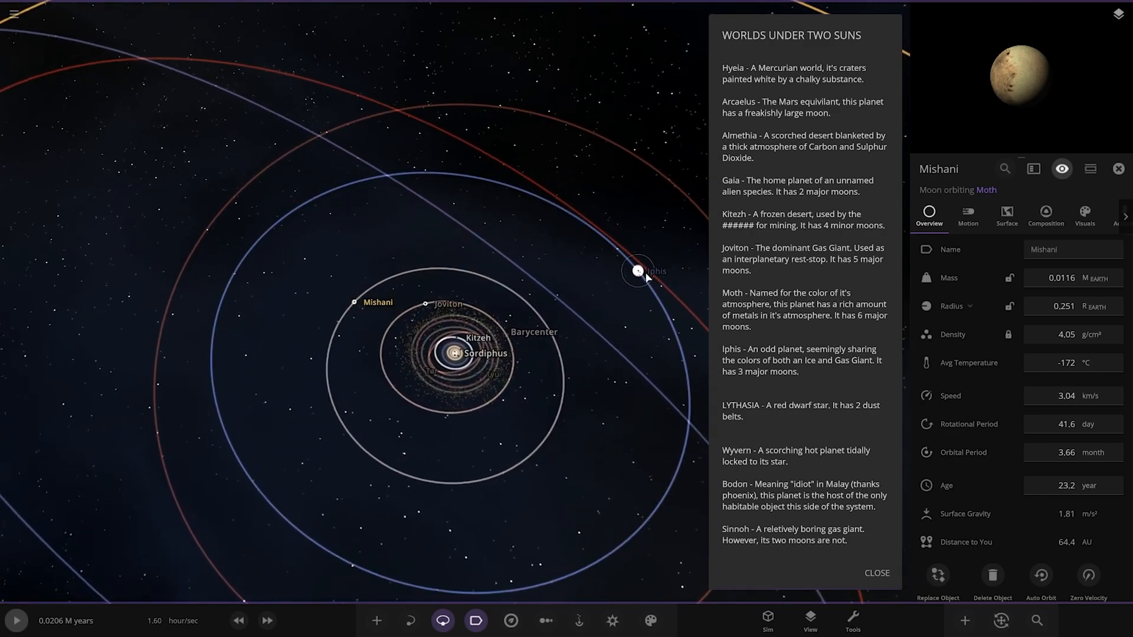
# Select Iphis, then its moons Iphis Major and Iphis Omega to view each overview.
pyautogui.click(638, 270)
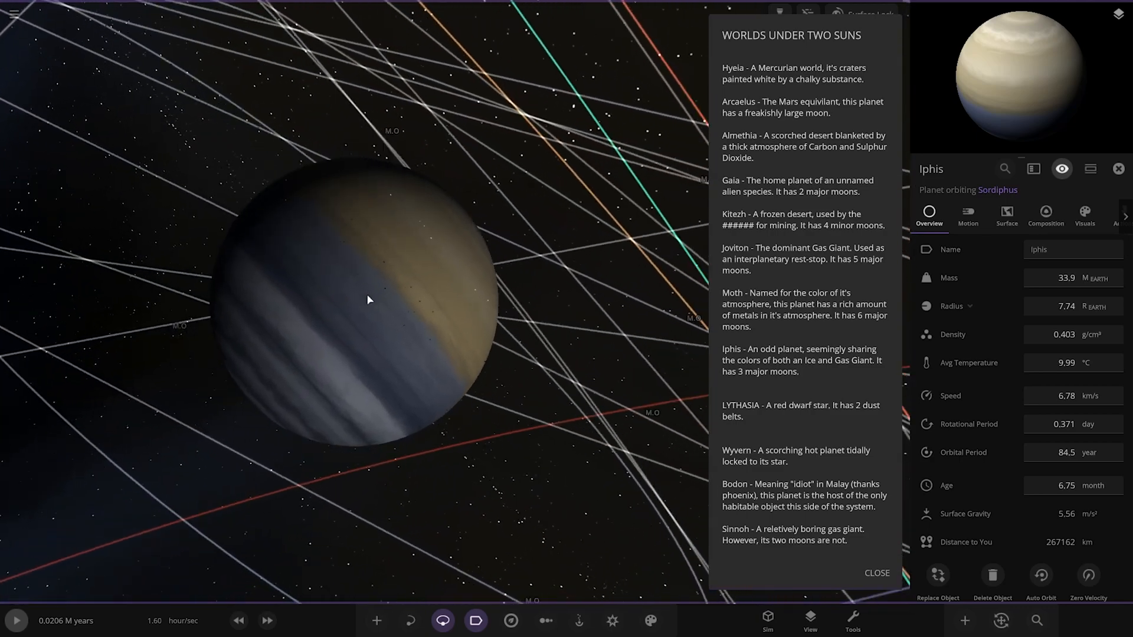
pyautogui.scroll(-3)
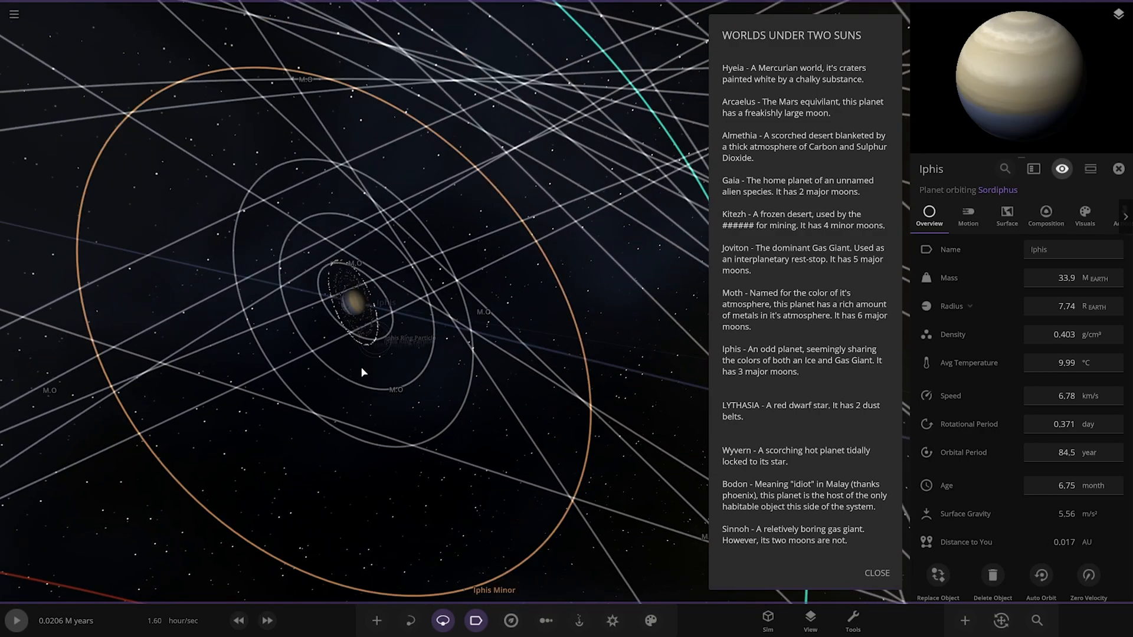
pyautogui.click(411, 451)
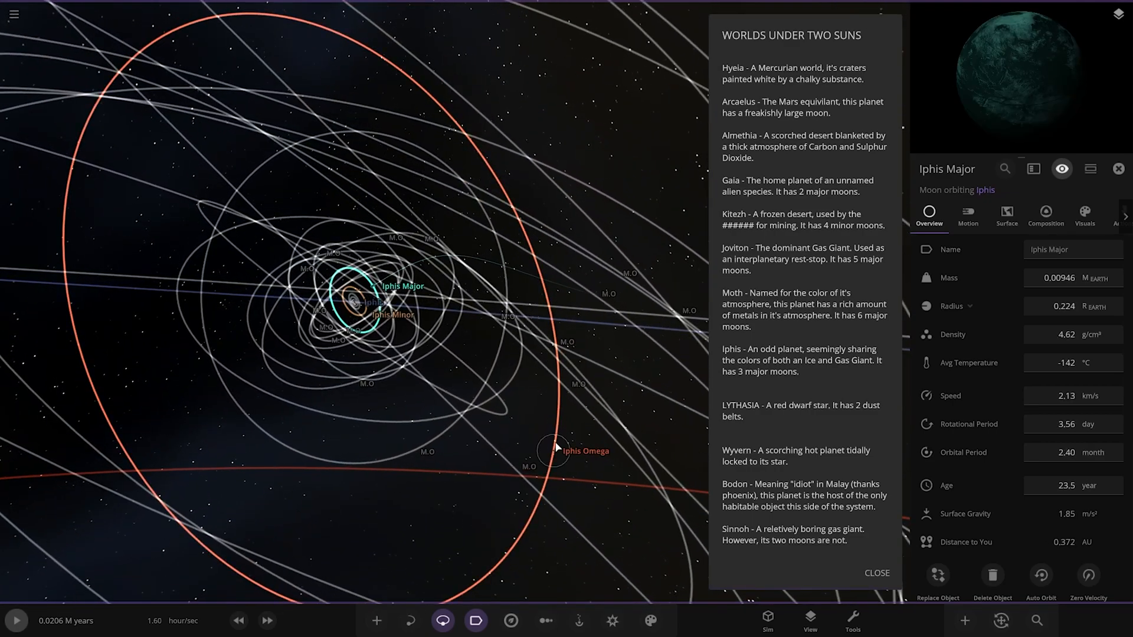
pyautogui.click(582, 450)
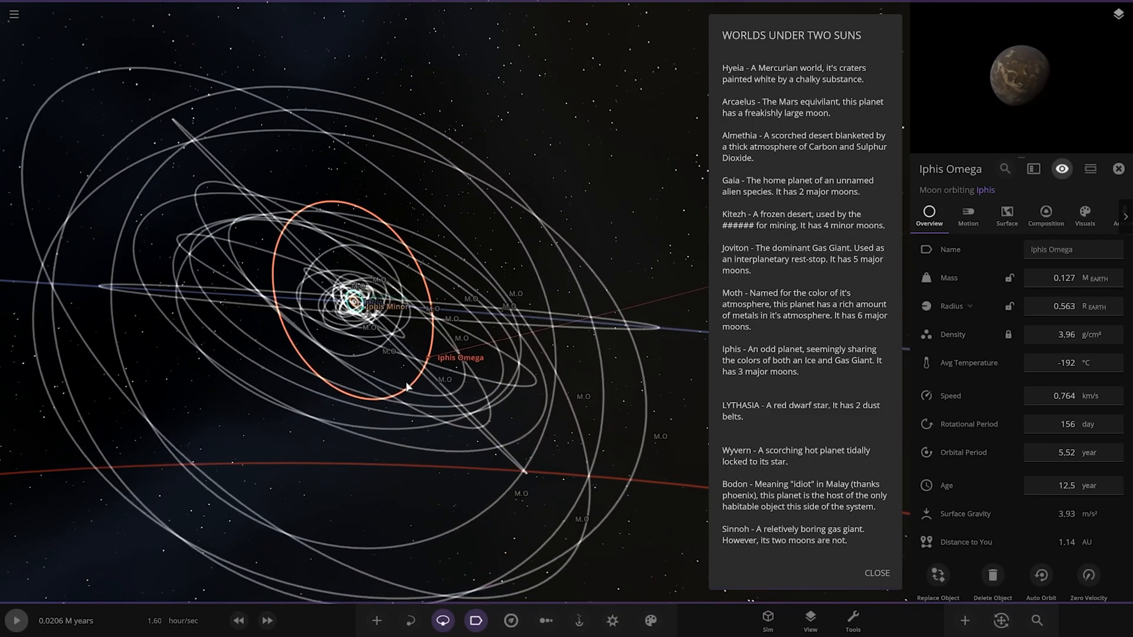
pyautogui.scroll(-3)
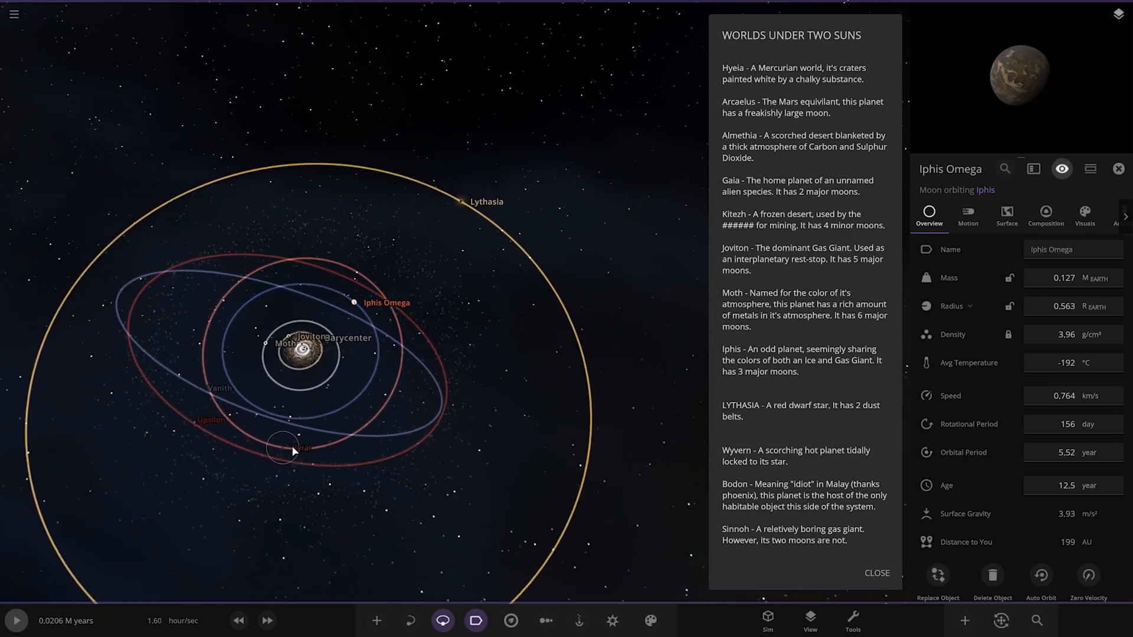
# Select the dwarf planet Vanith and review its overview details.
pyautogui.click(193, 418)
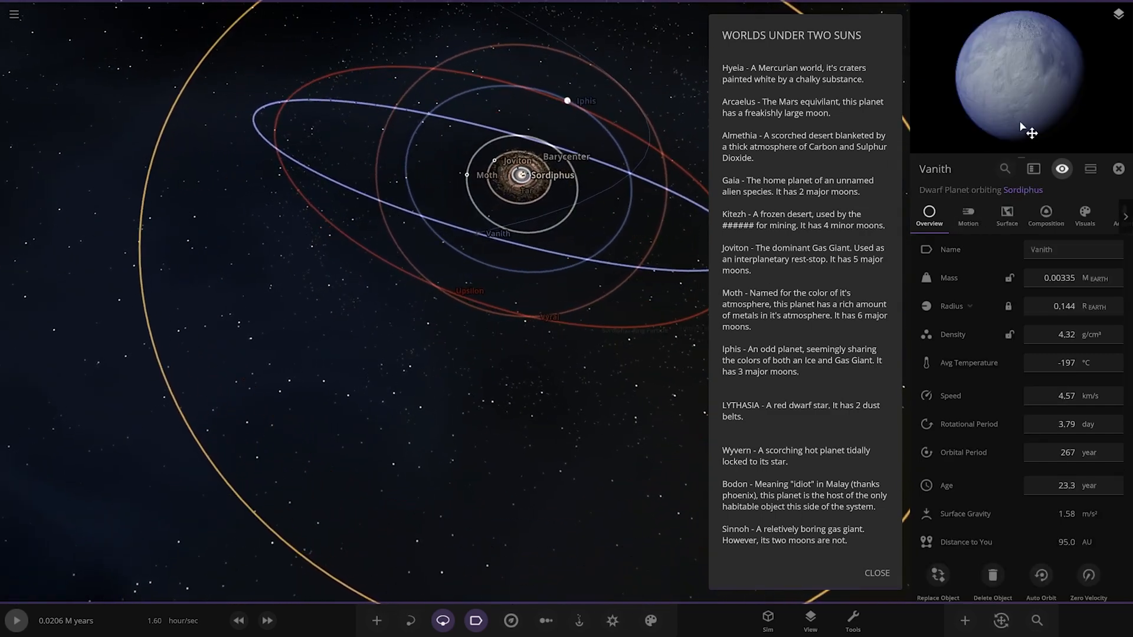
pyautogui.scroll(-3)
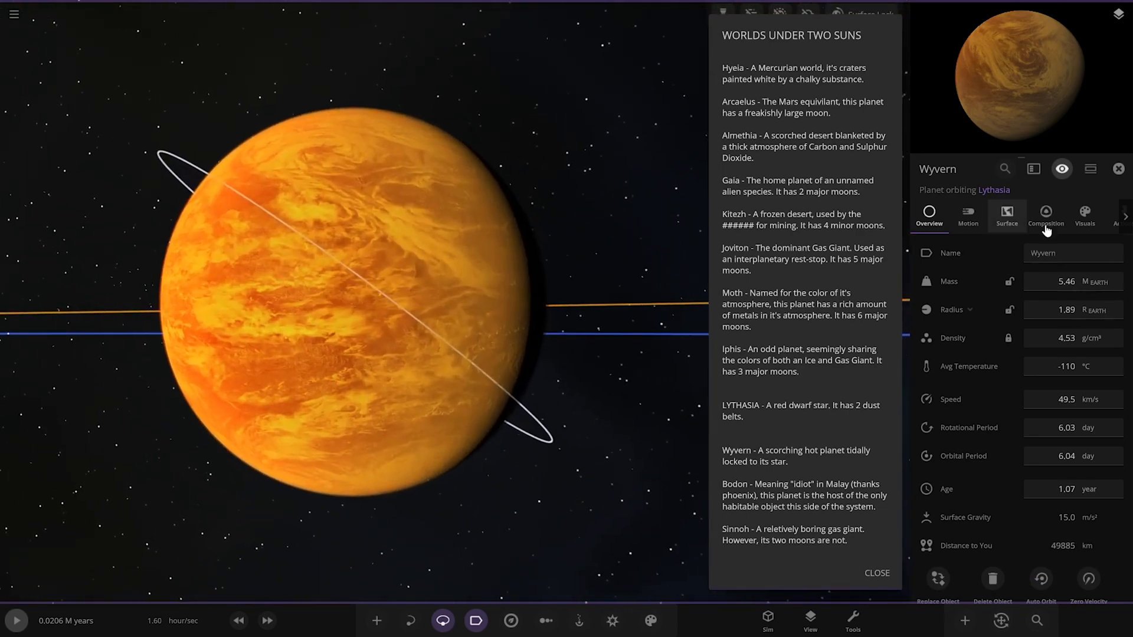
# View Wyvern's atmosphere and cloud layers, then select the orbital station circling it.
pyautogui.click(1083, 218)
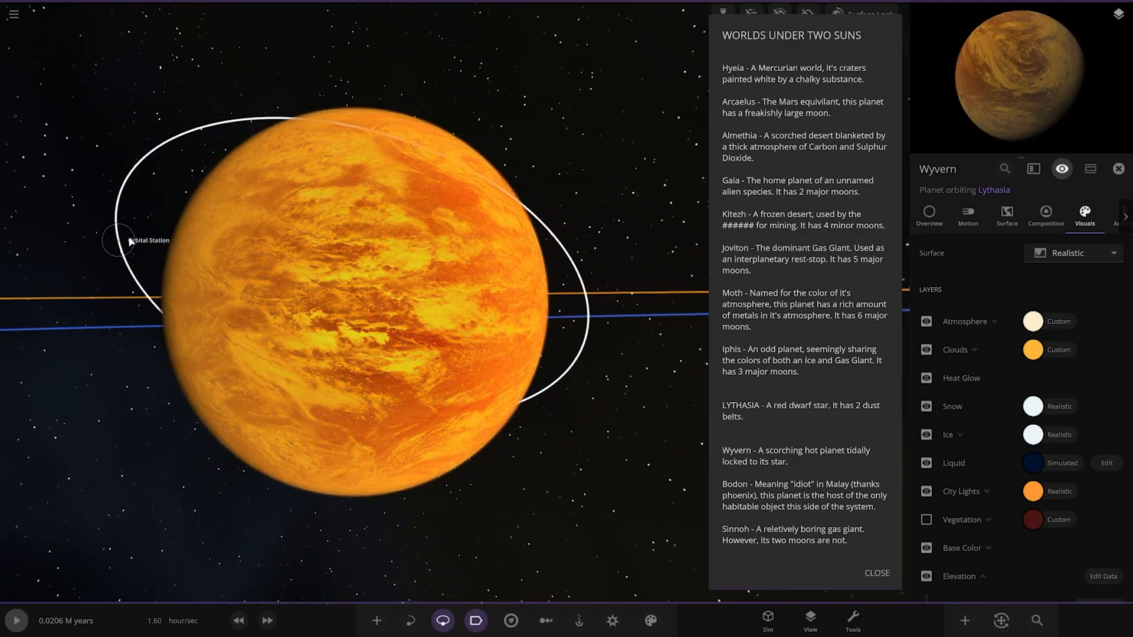
pyautogui.click(149, 240)
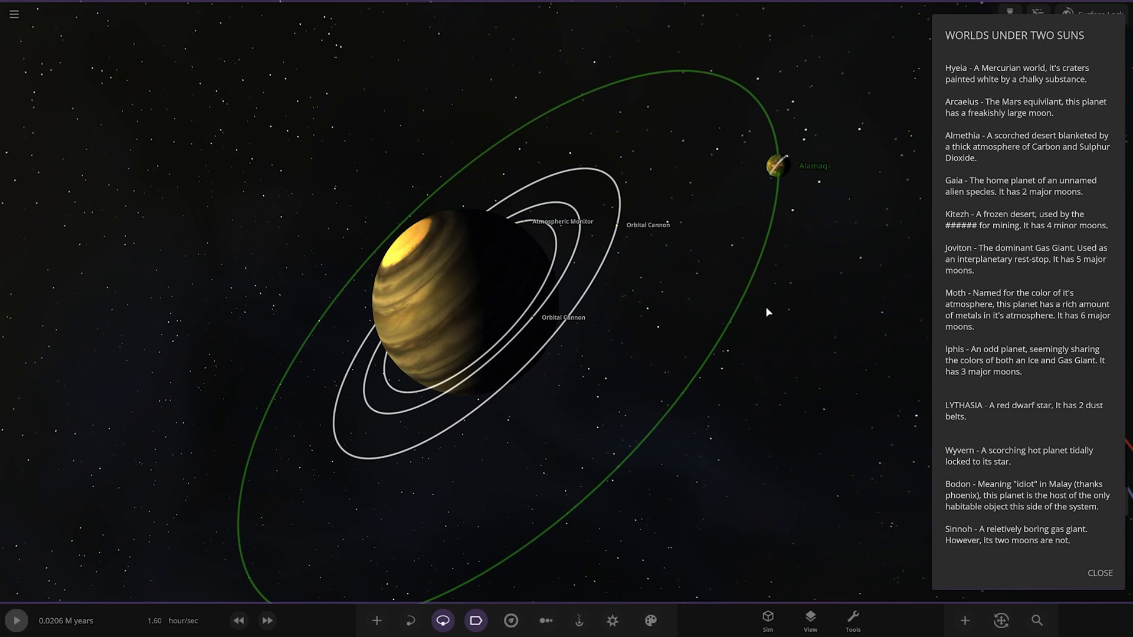
# Select Bodoh's moon Alamaq and review its interior and composition data.
pyautogui.click(777, 167)
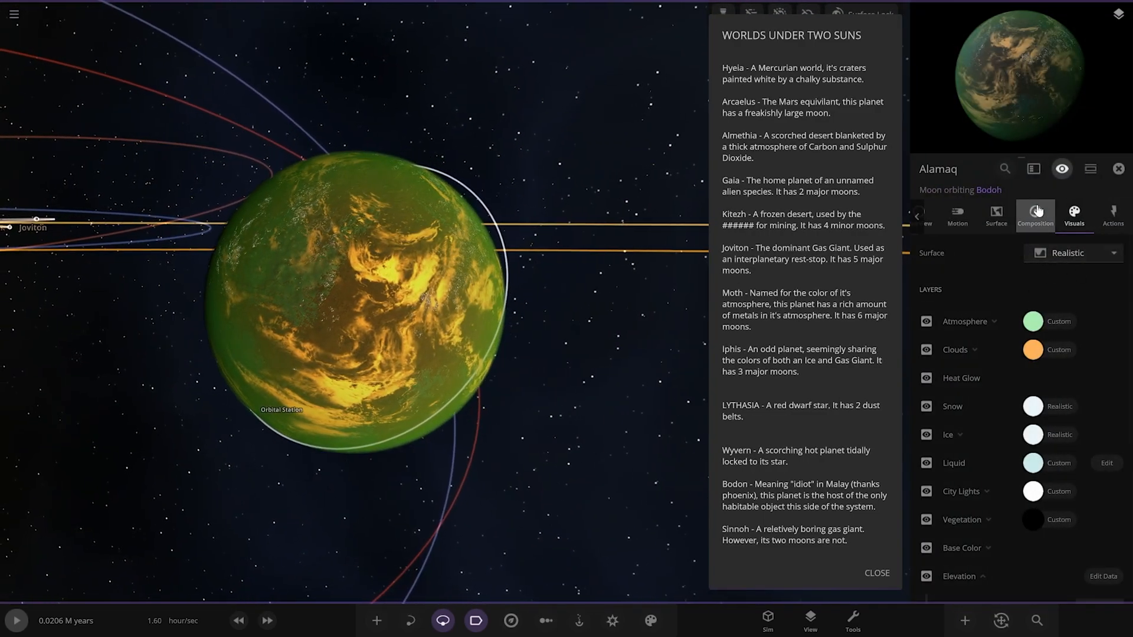
pyautogui.click(1034, 214)
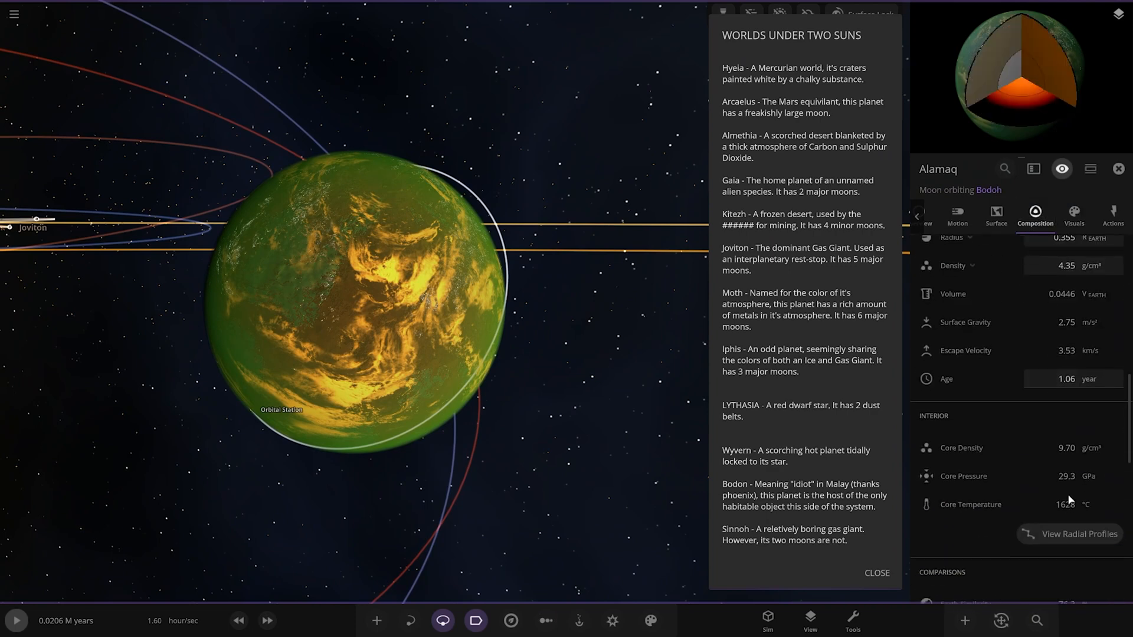
pyautogui.scroll(-3)
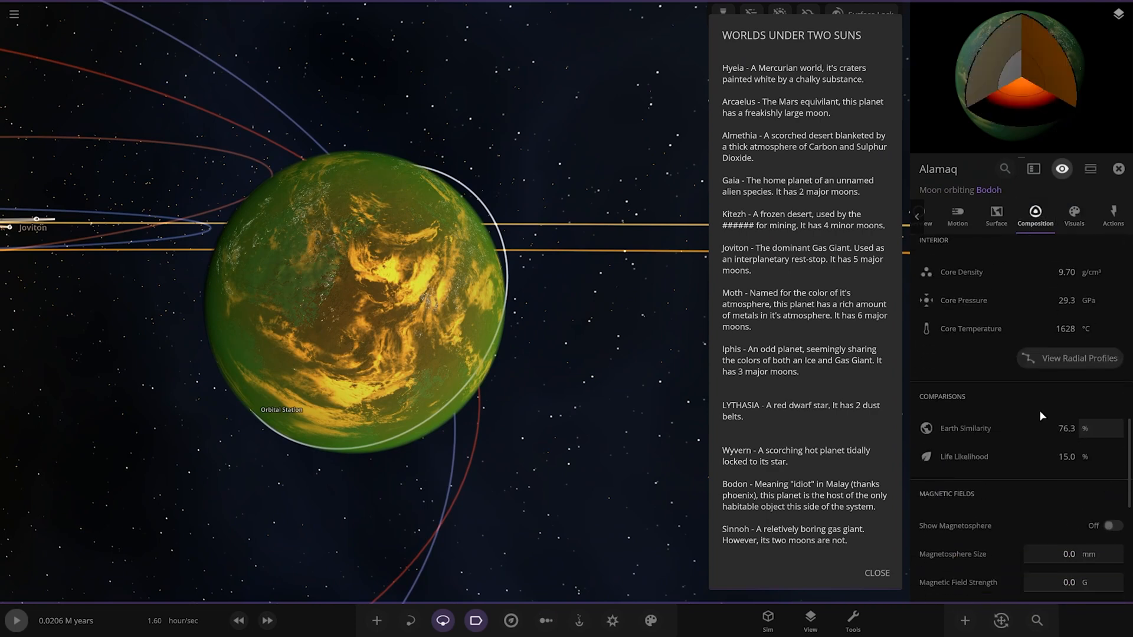
# Show the Orbital Cannon satellite's visual appearance properties.
pyautogui.click(1074, 215)
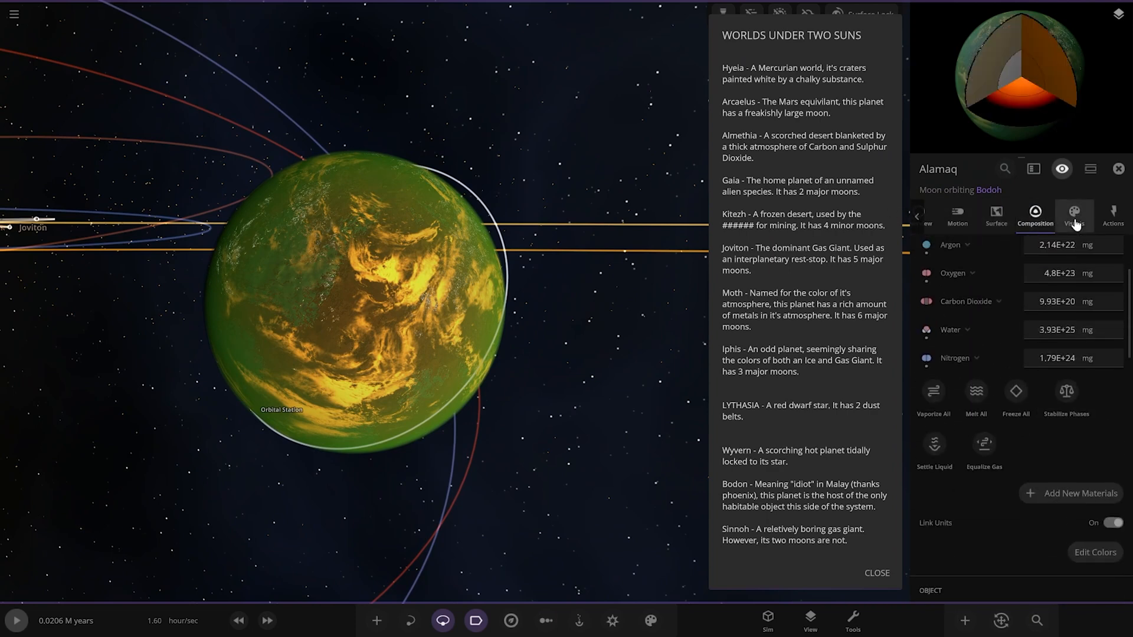
pyautogui.click(1073, 215)
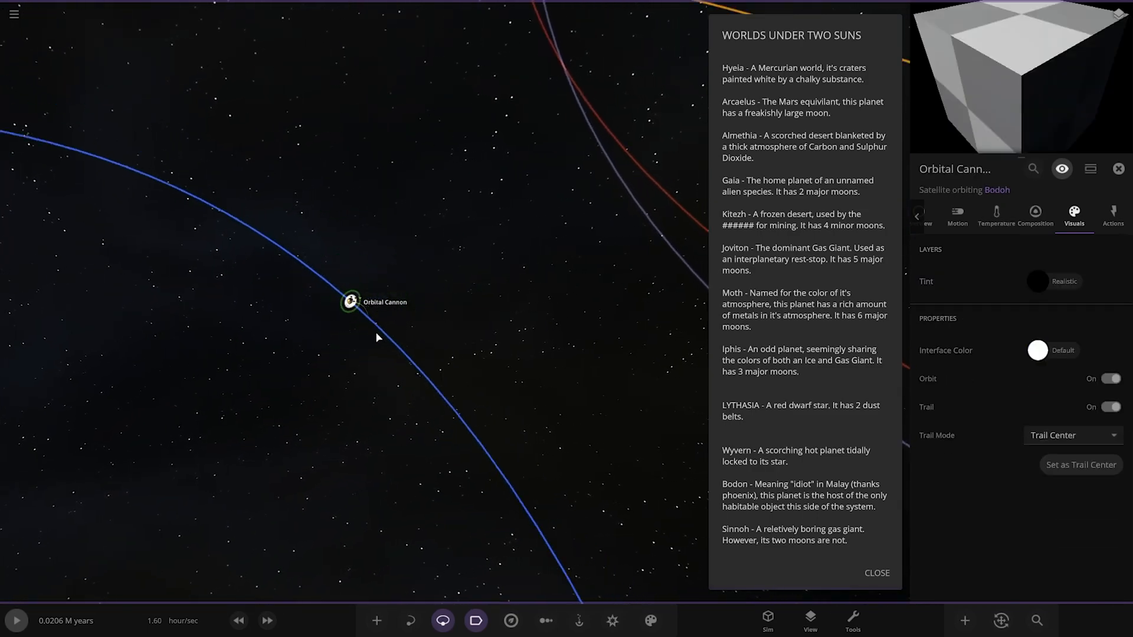
# View the visual surface layers of Sinnoh's moon Kalos.
pyautogui.scroll(-3)
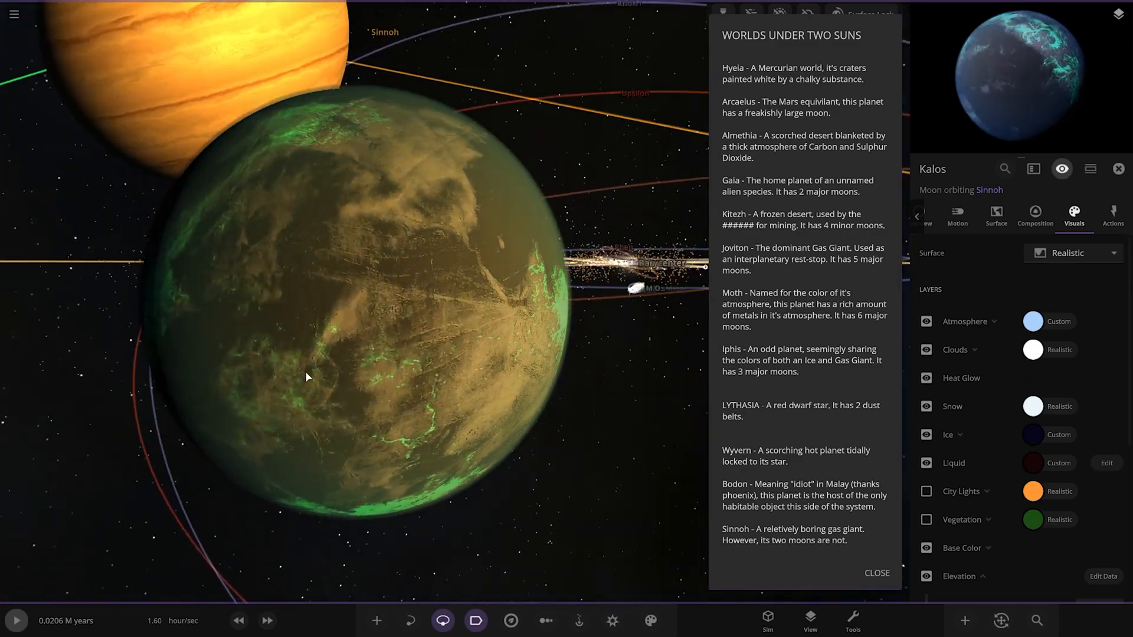
pyautogui.click(1113, 215)
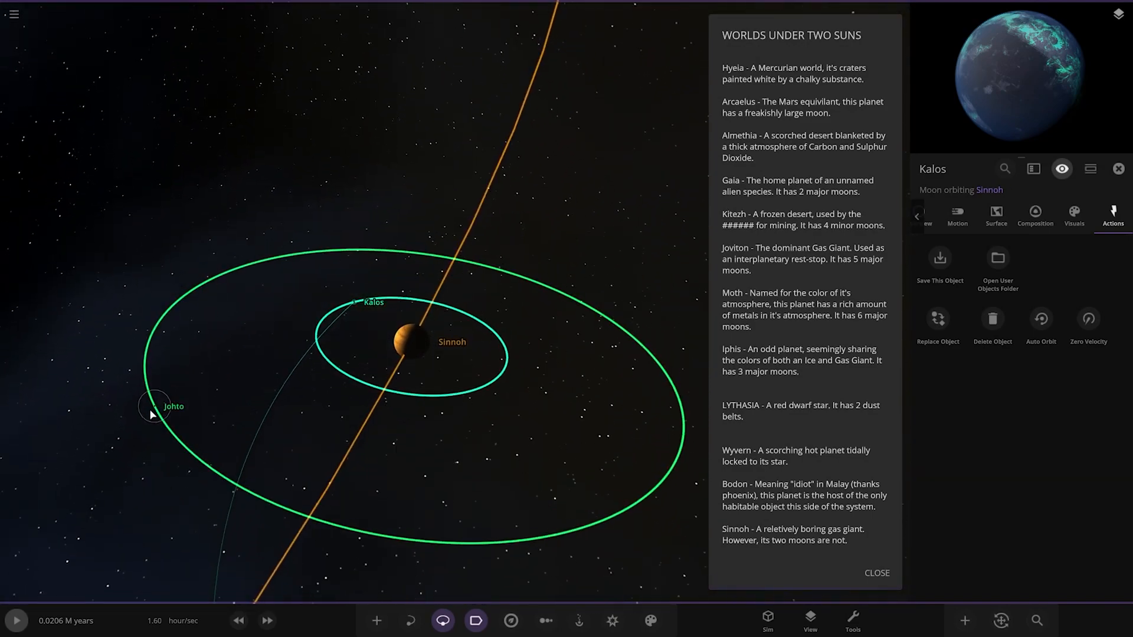
# Select Sinnoh's moon Johto and close the system description notes.
pyautogui.click(153, 405)
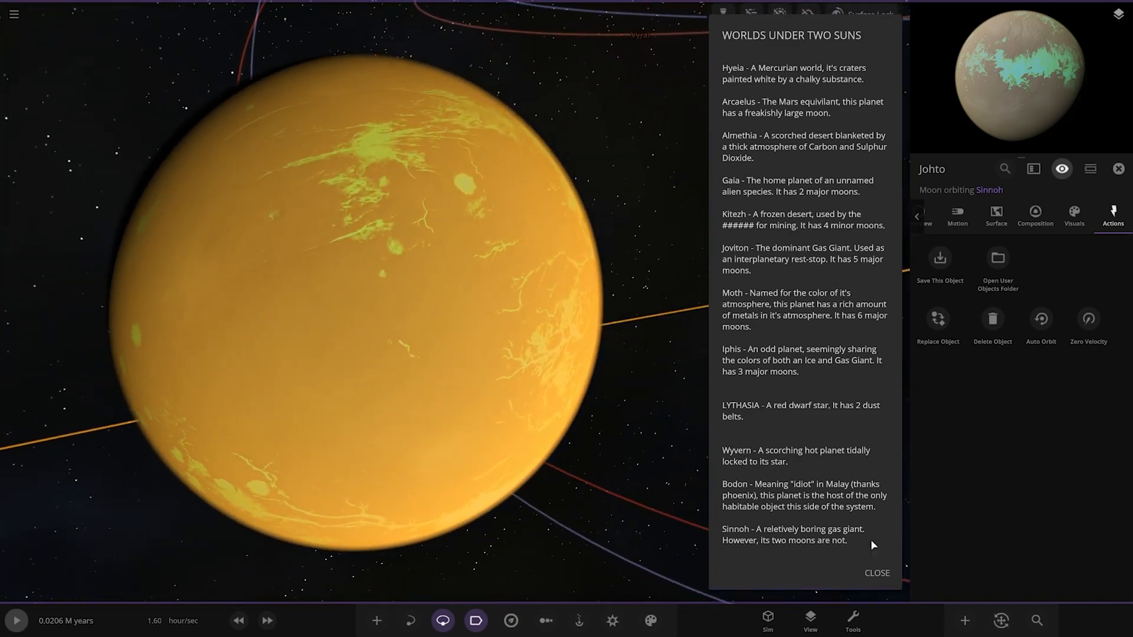
pyautogui.click(877, 574)
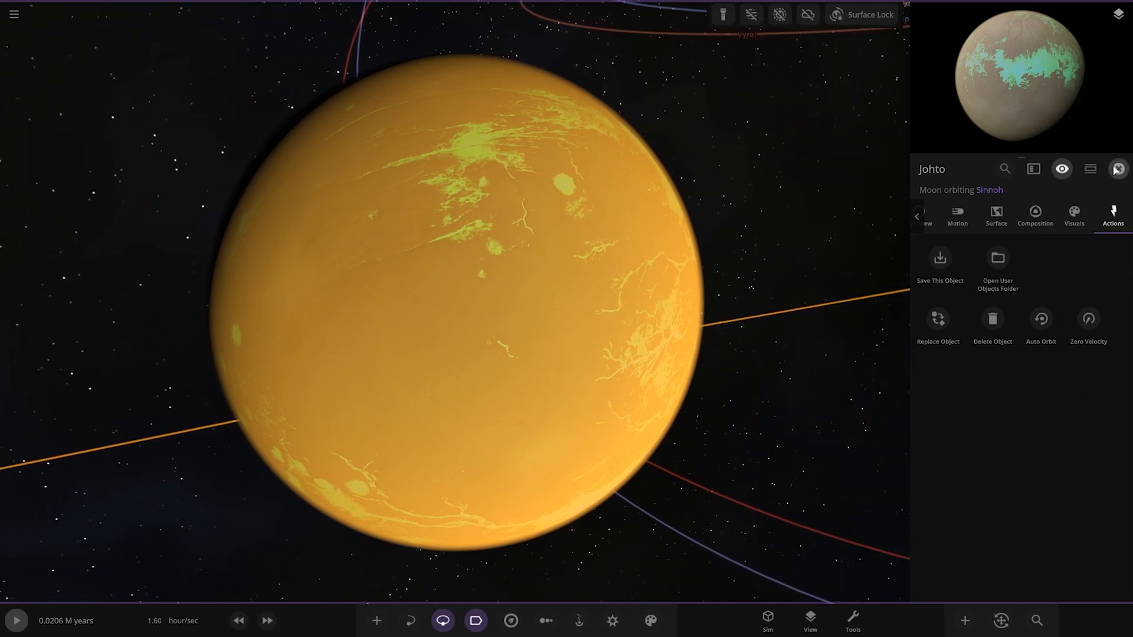
# Line up all the system's worlds by 1D Radius in Chart View and pan along the lineup.
pyautogui.click(545, 619)
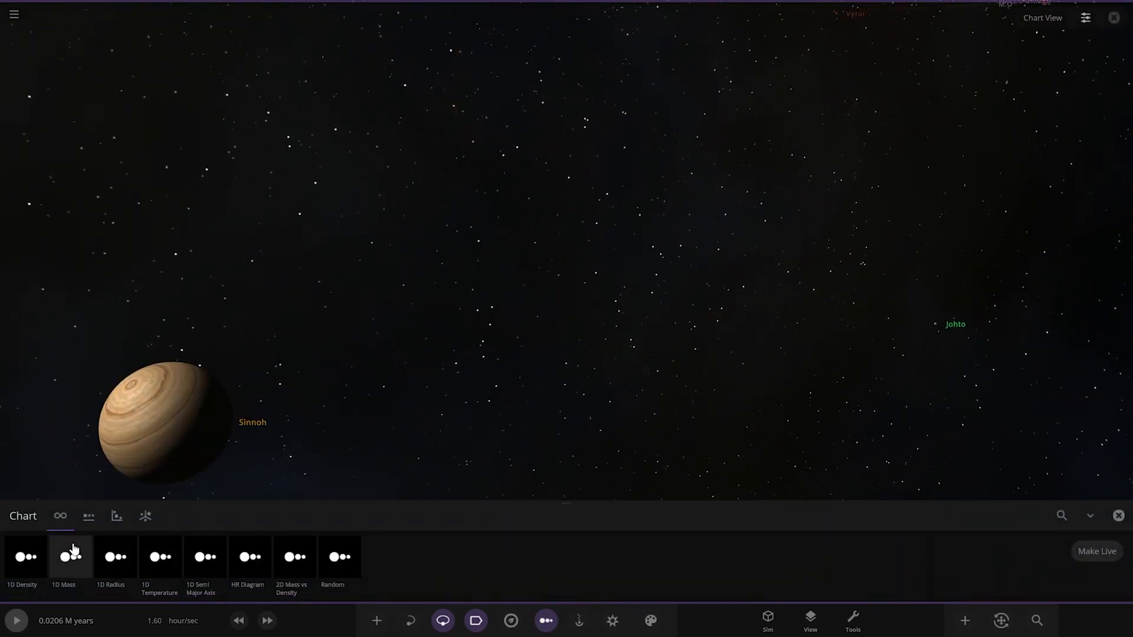
pyautogui.click(114, 556)
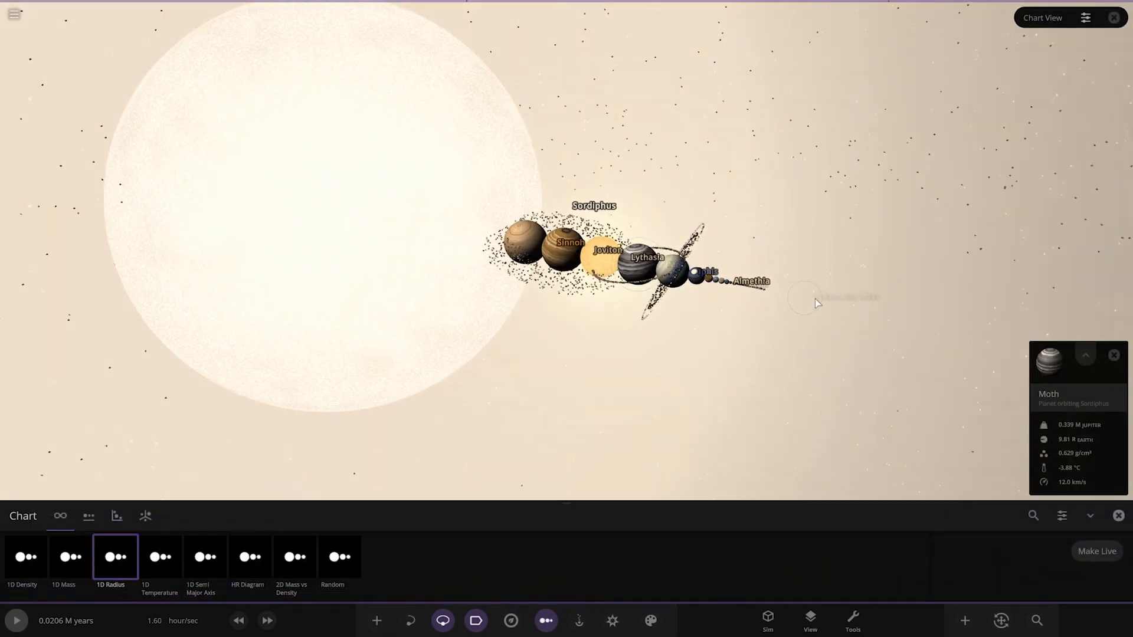
pyautogui.press('ctrl+d')
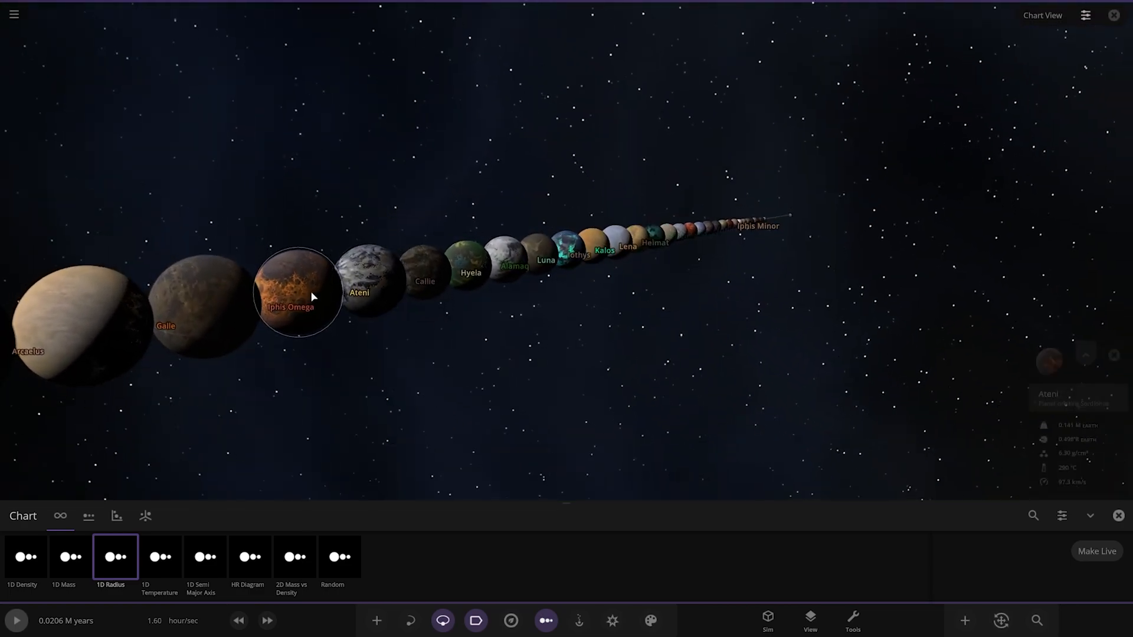
pyautogui.moveTo(310, 296); pyautogui.dragTo(429, 379)
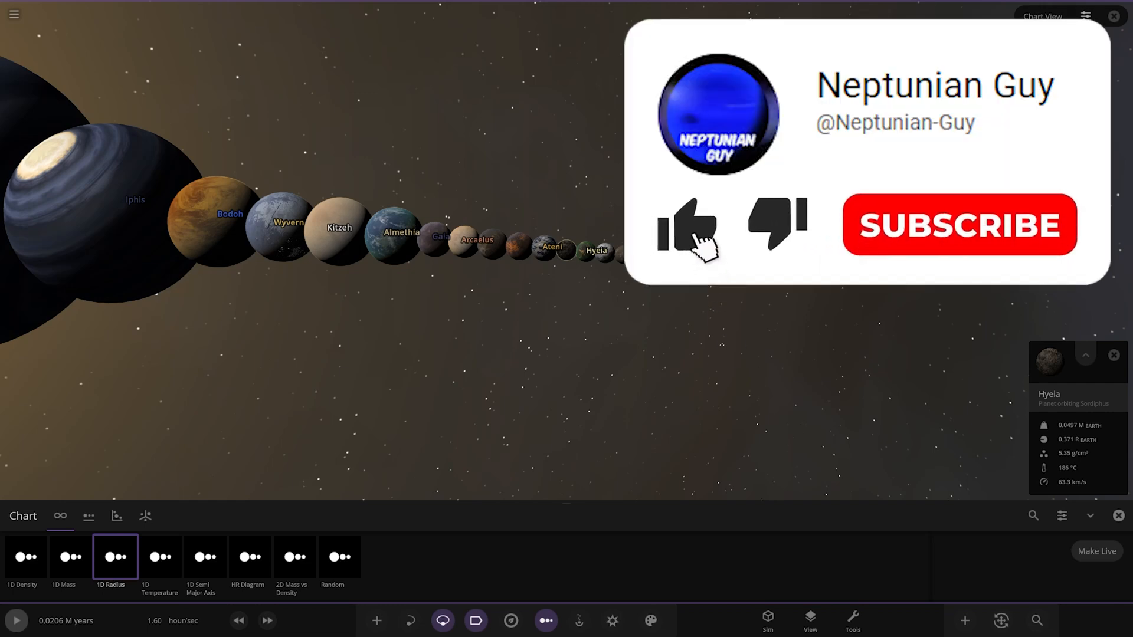
pyautogui.click(685, 228)
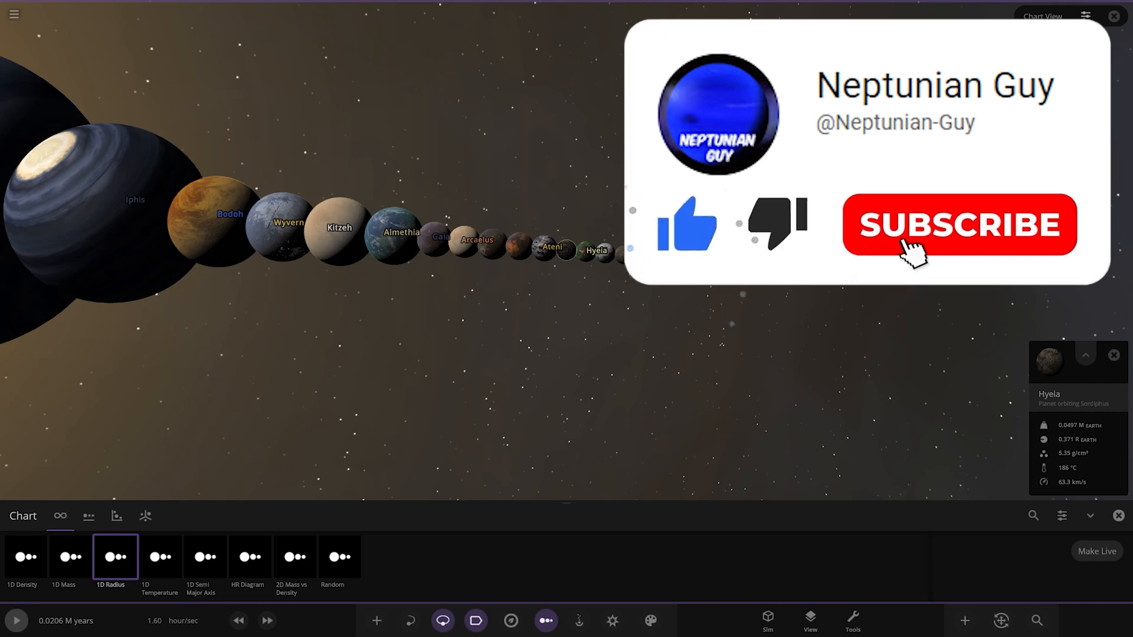
pyautogui.click(958, 224)
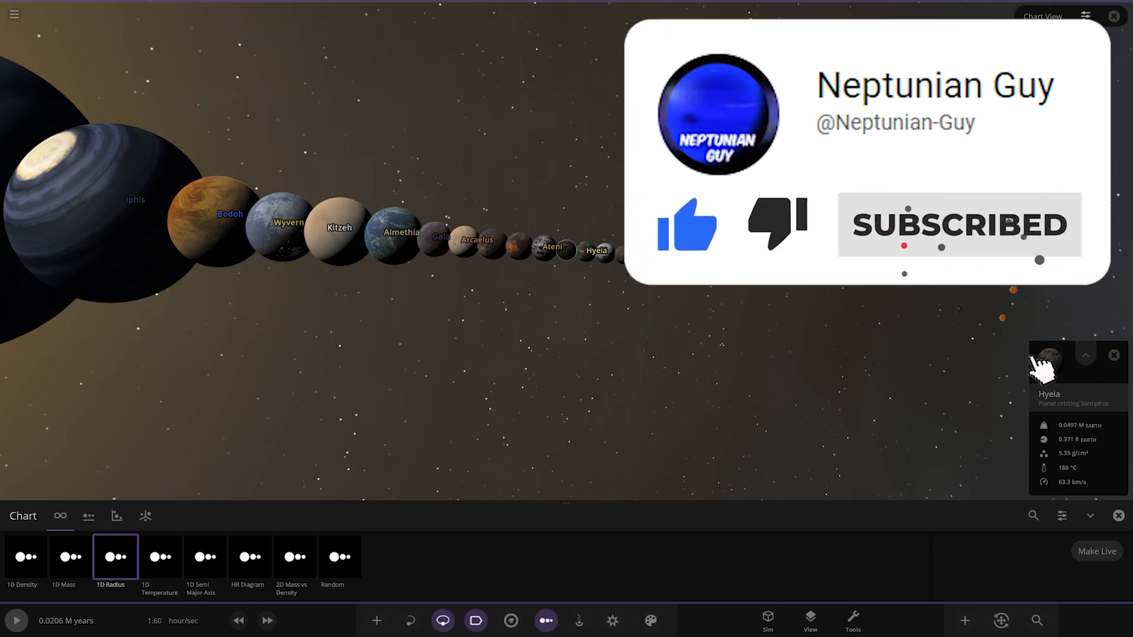